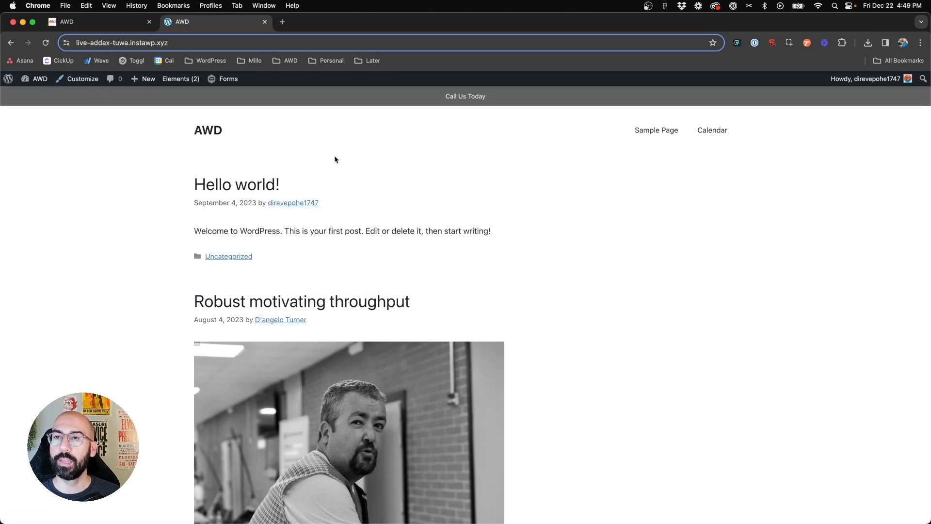
mouse_move(220, 157)
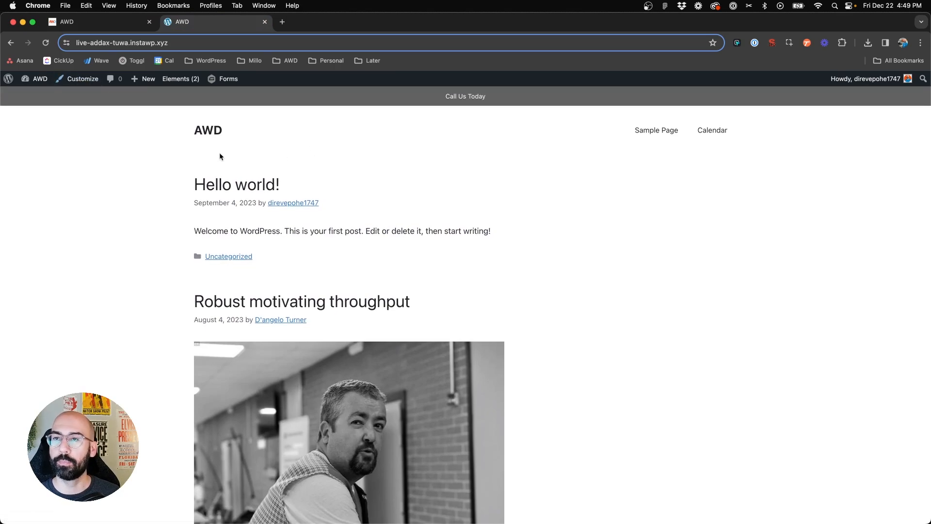
Enter the Customizer for the AWD site and show the Typography section
left_click(81, 78)
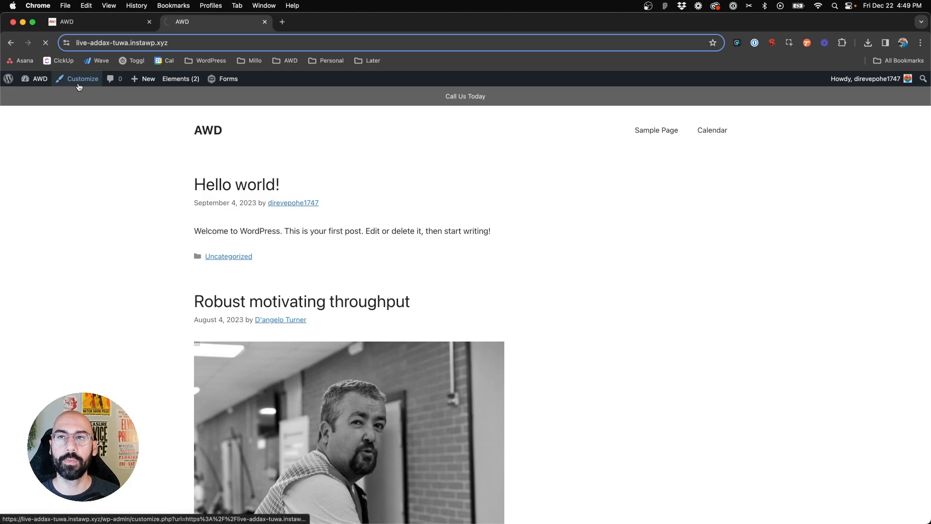
left_click(82, 78)
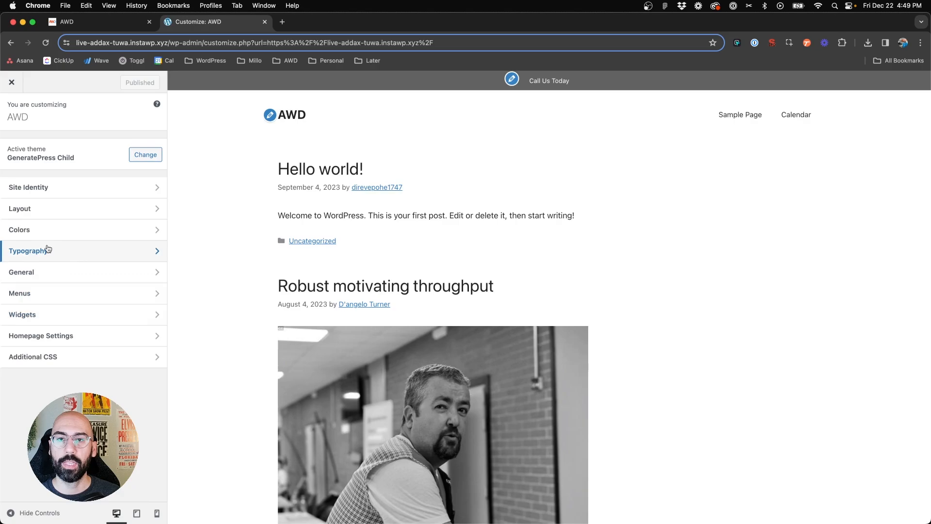
left_click(43, 250)
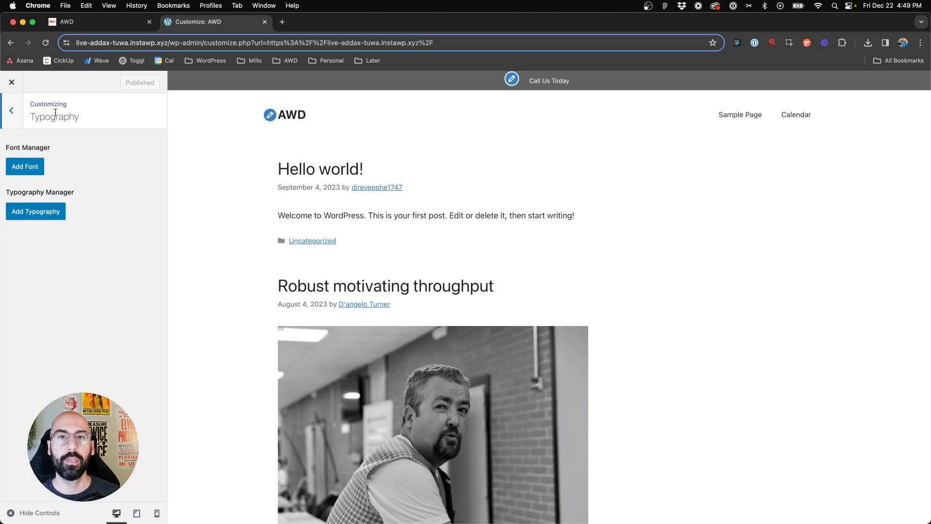
mouse_move(56, 201)
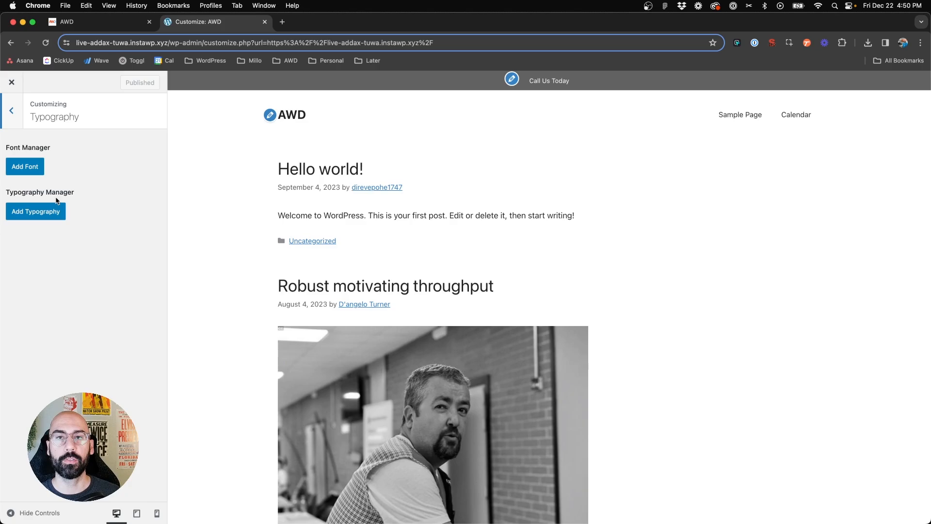
mouse_move(30, 166)
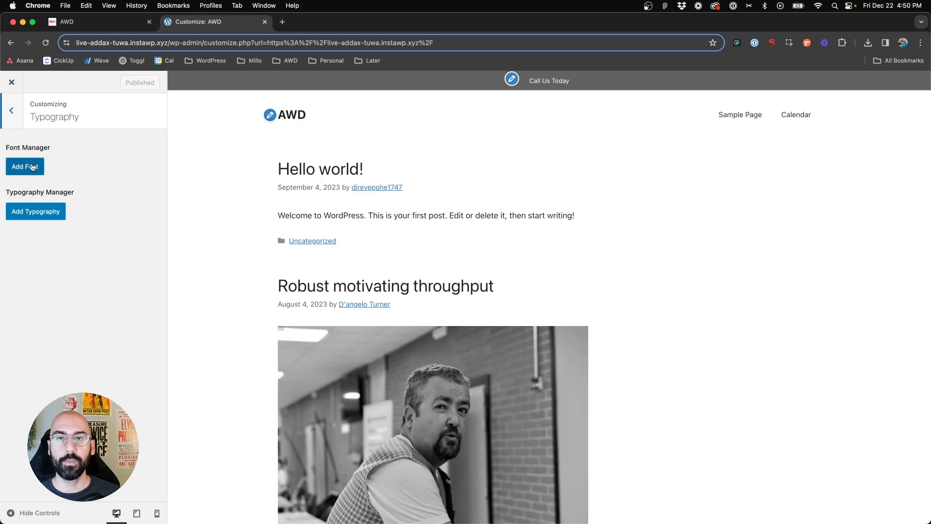
Add a new Font Manager entry, trying fonts from the list including Helvetica
left_click(26, 167)
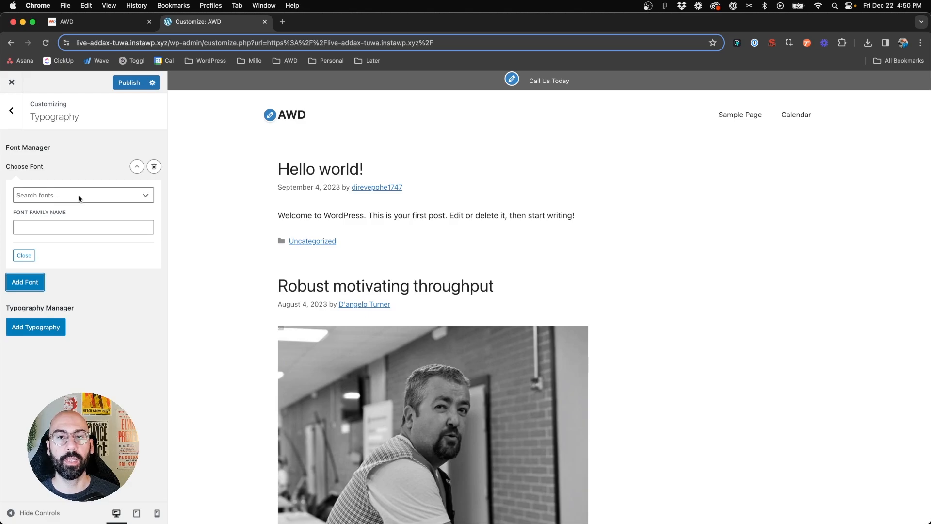
left_click(82, 195)
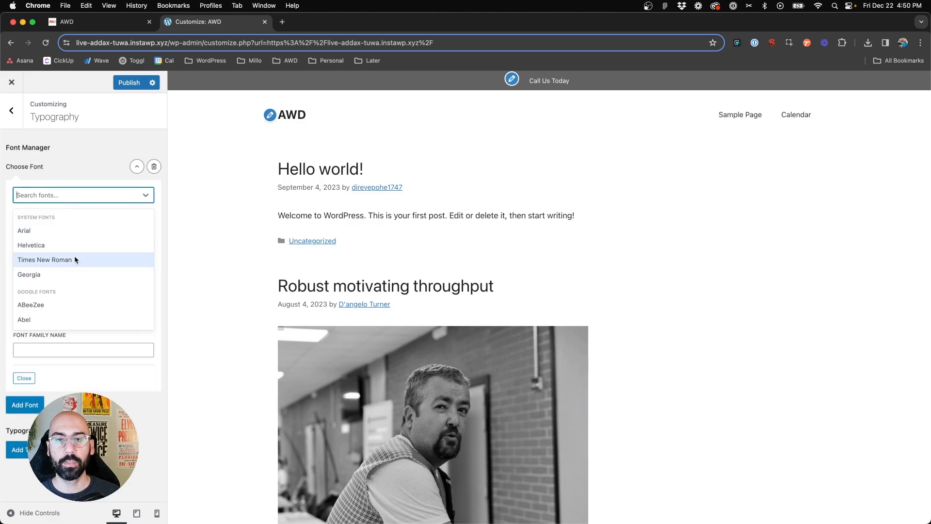
scroll("down", 3)
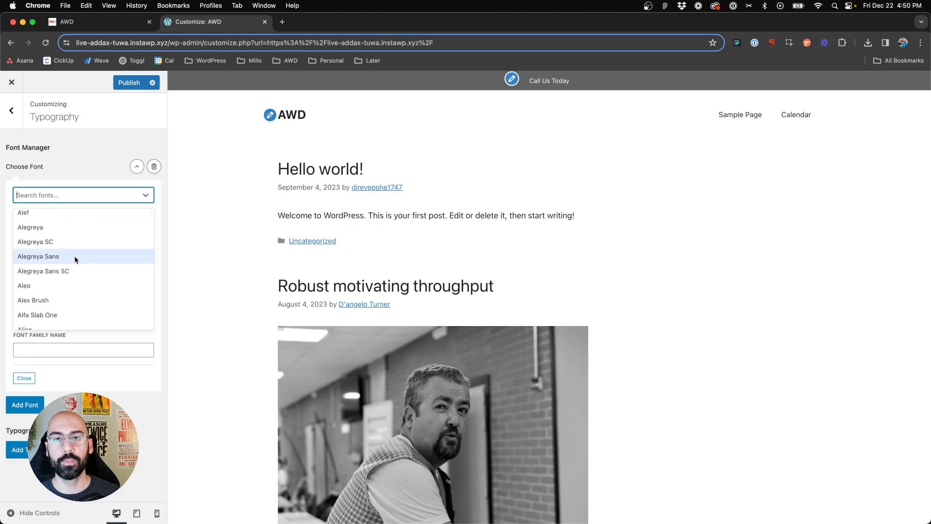
scroll("down", 3)
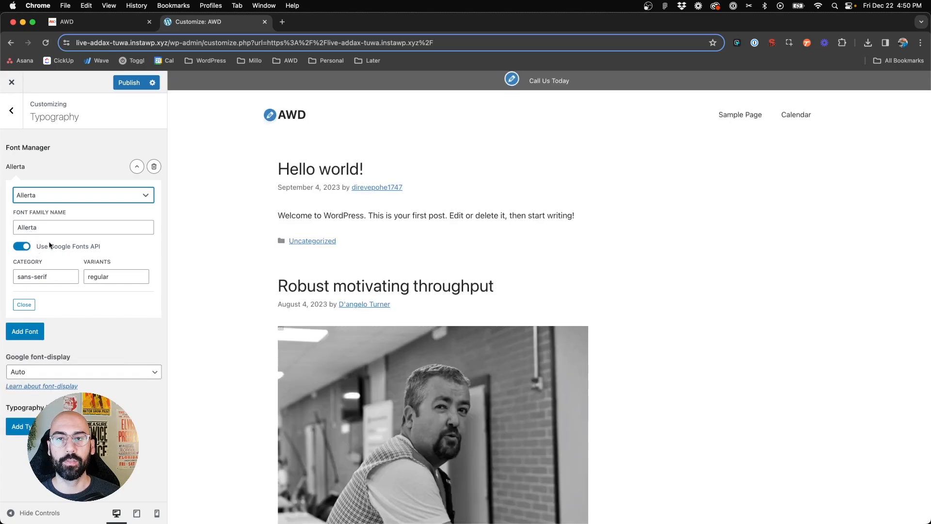
left_click(45, 277)
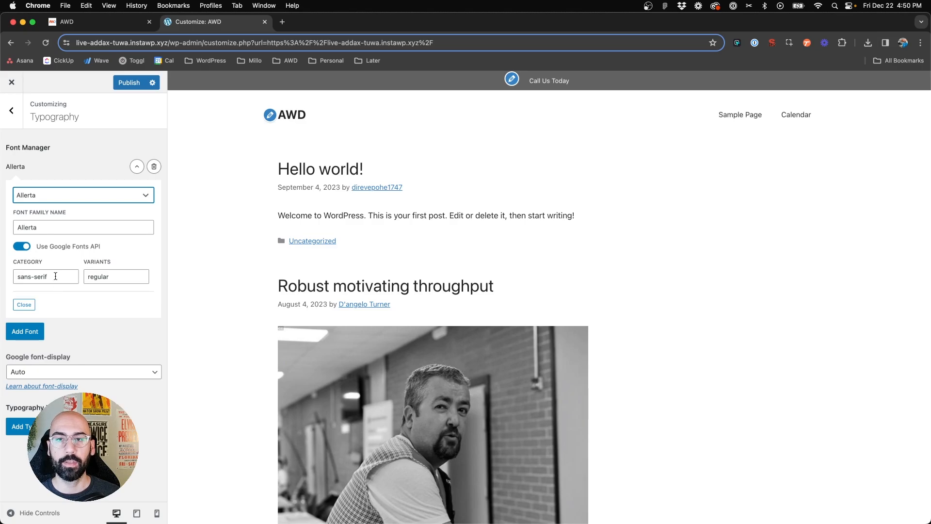
left_click(117, 277)
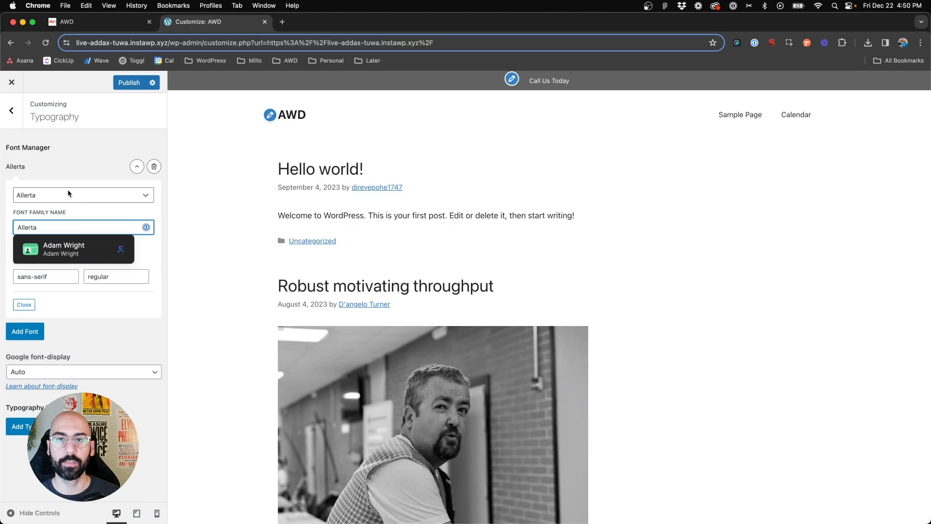
left_click(83, 195)
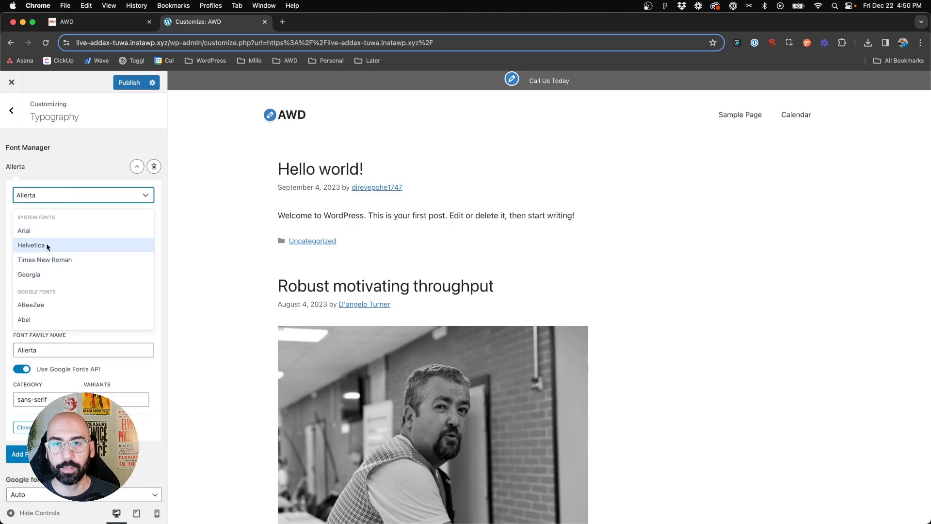
left_click(30, 244)
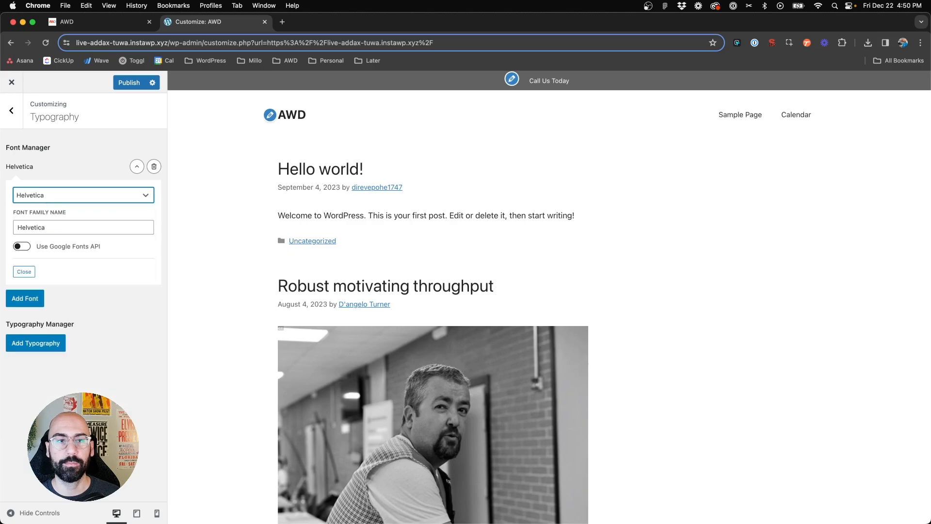
Search 'red' and settle on Red Hat Display as the new Google font
left_click(83, 195)
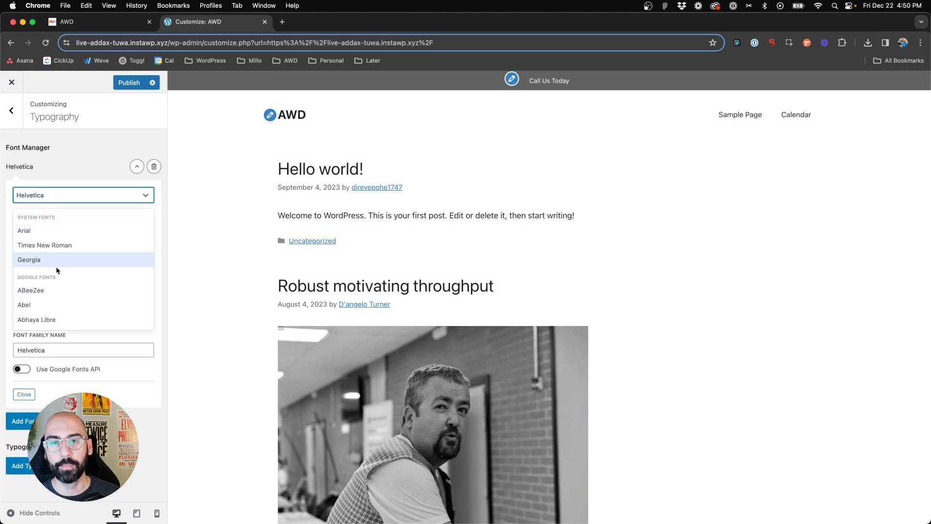
type("red")
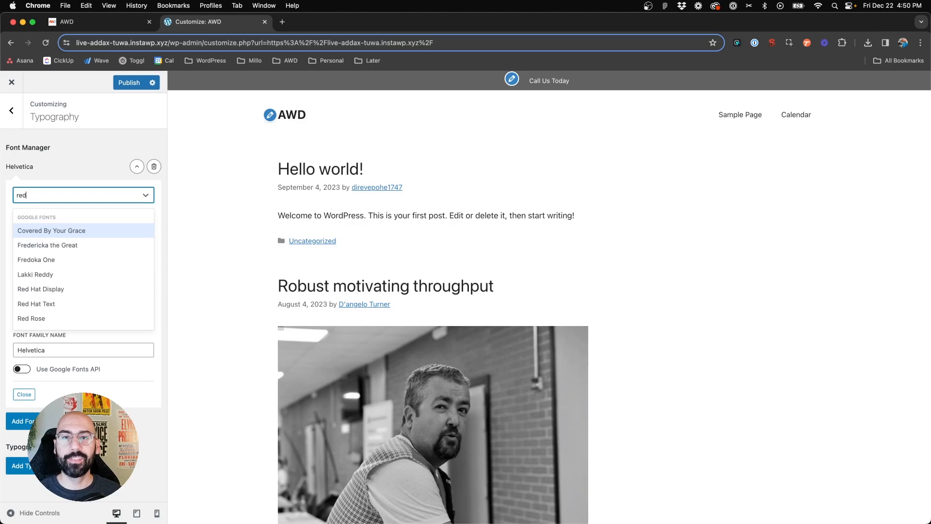
mouse_move(61, 297)
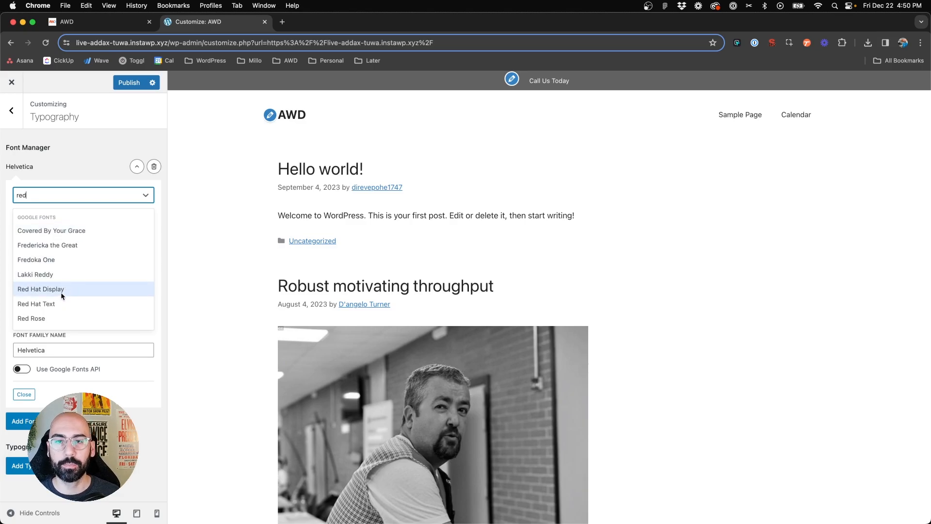
left_click(41, 288)
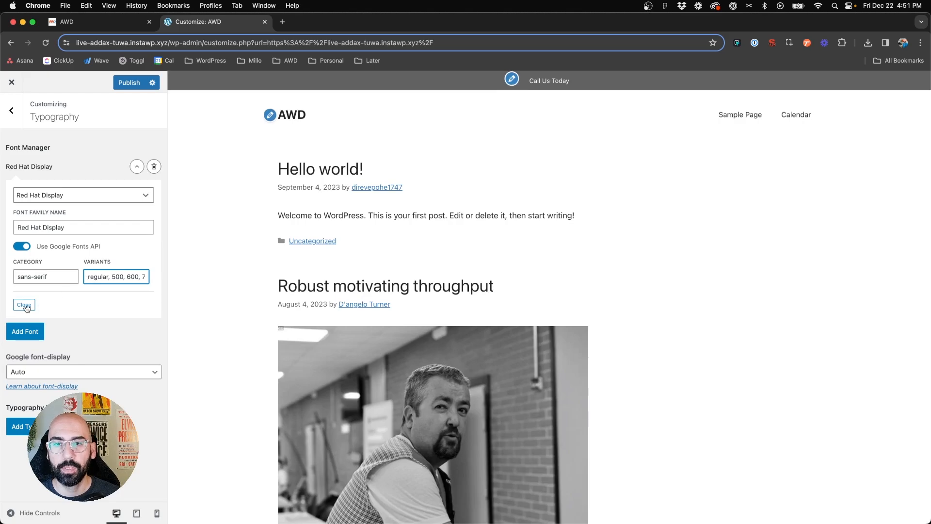
Add Roboto as a second Google font by searching 'robo', then collapse its panel
left_click(24, 305)
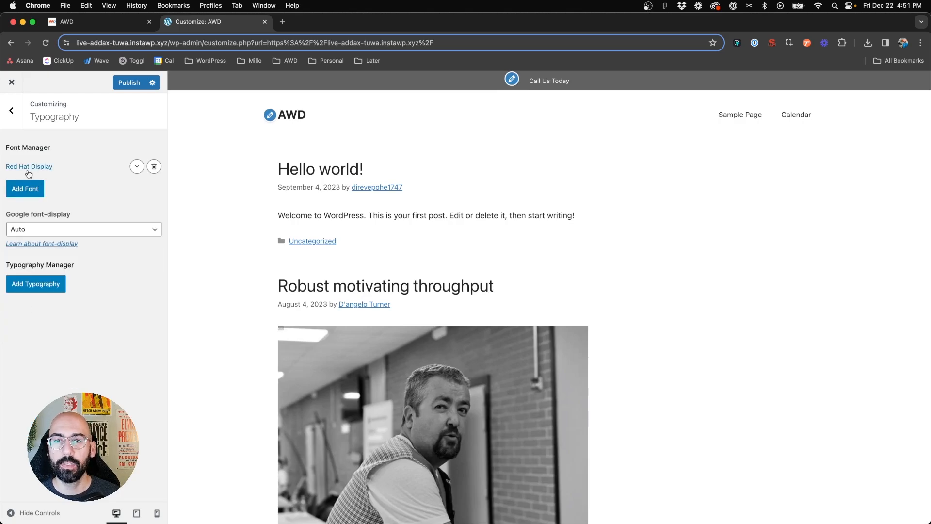
mouse_move(62, 178)
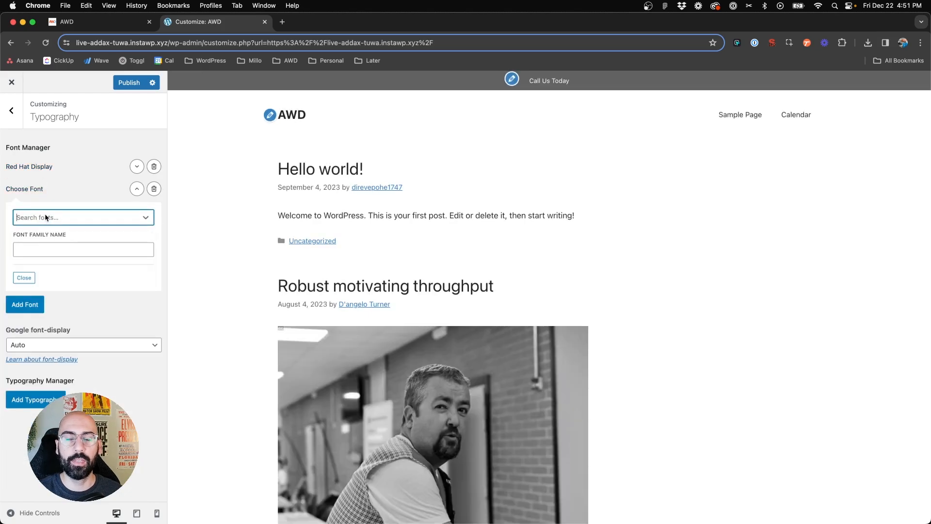
type("robo")
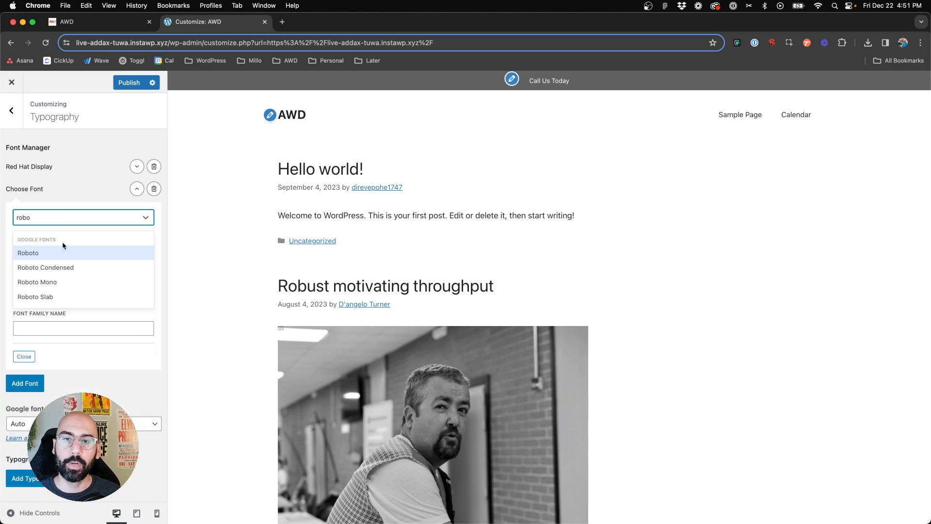
left_click(27, 253)
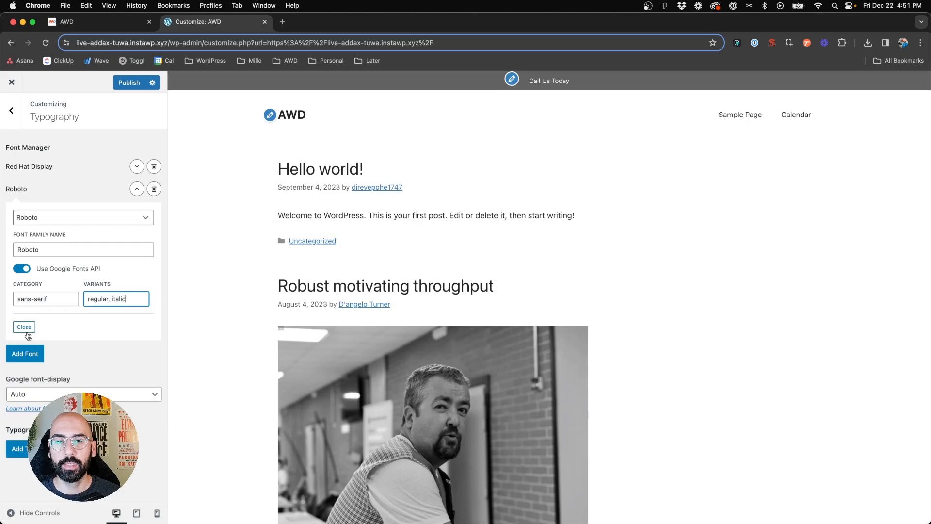
left_click(24, 327)
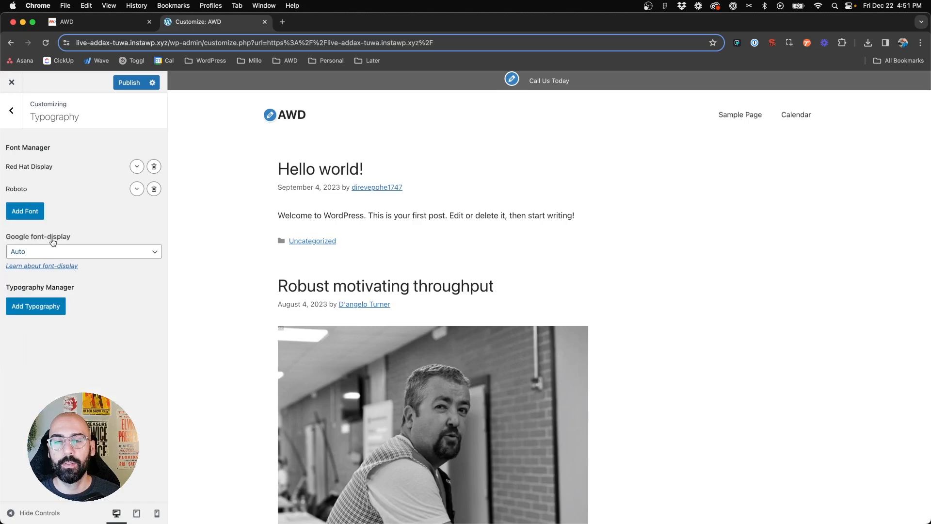
Set Google font-display to Swap
left_click(84, 251)
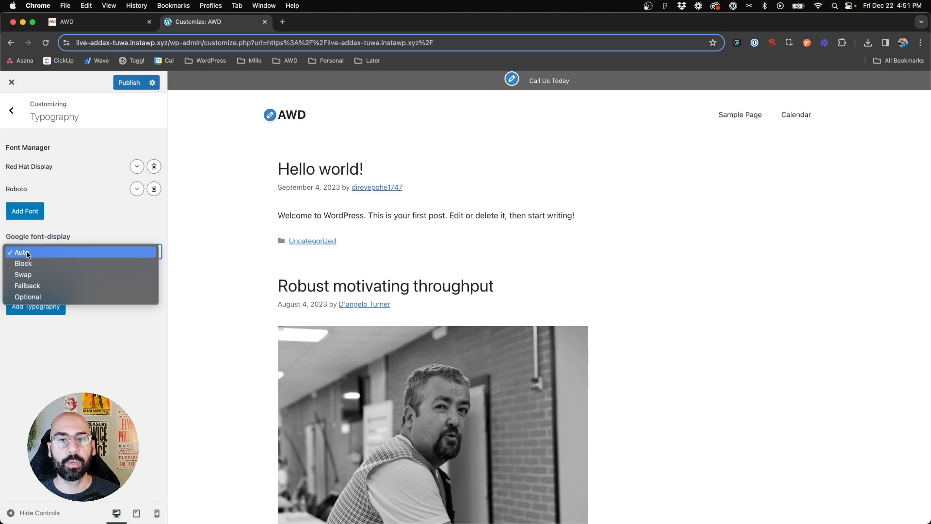
left_click(23, 274)
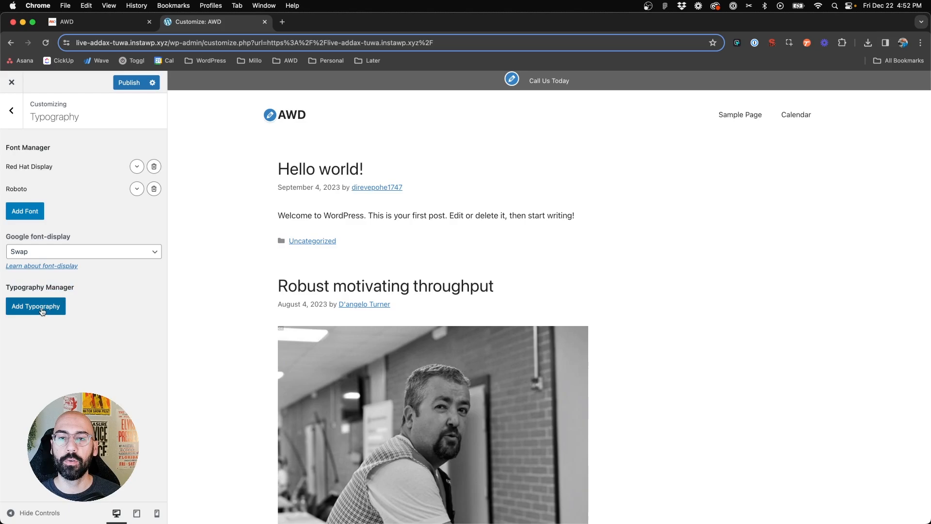
mouse_move(141, 307)
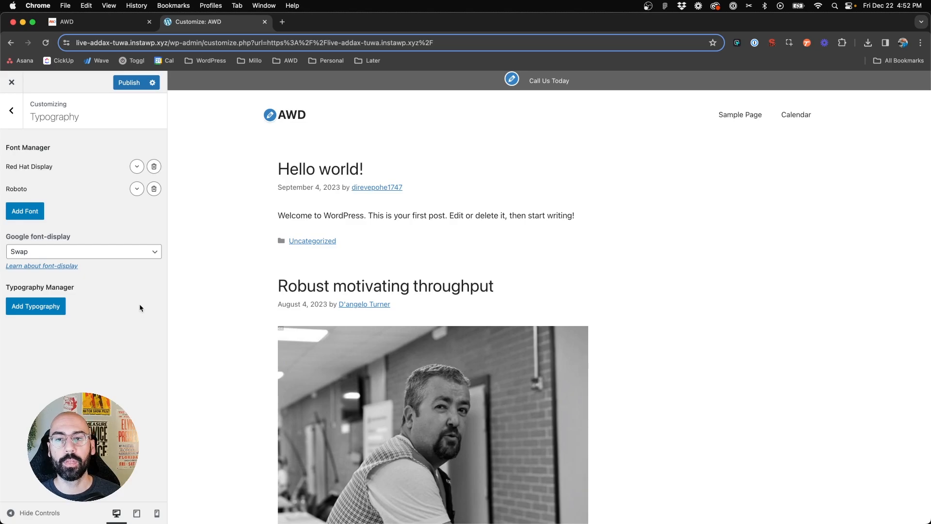
mouse_move(48, 312)
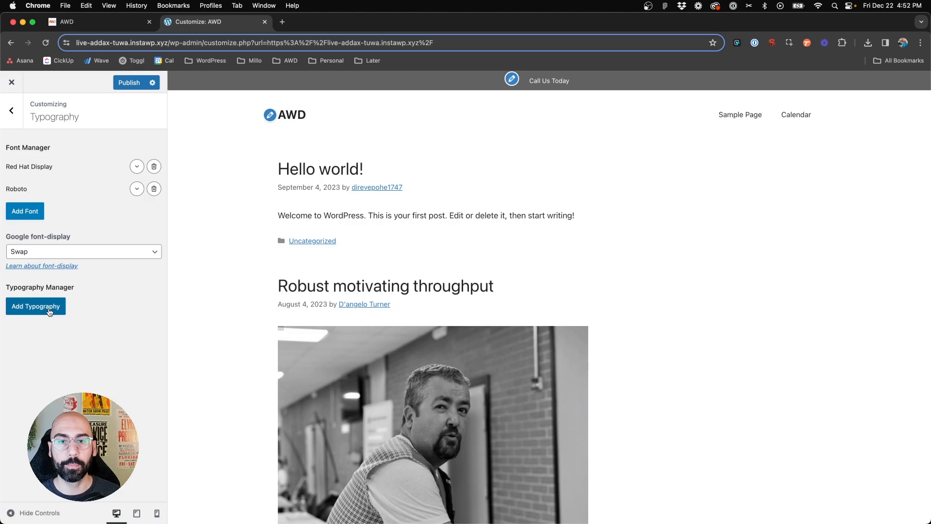
Add a typography rule for Heading 1 using Red Hat Display at weight 600
left_click(35, 305)
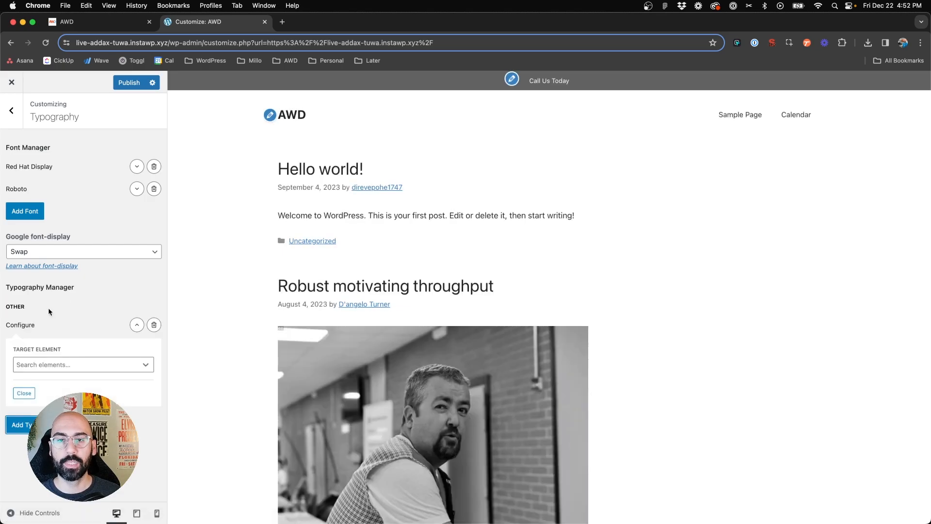
left_click(78, 364)
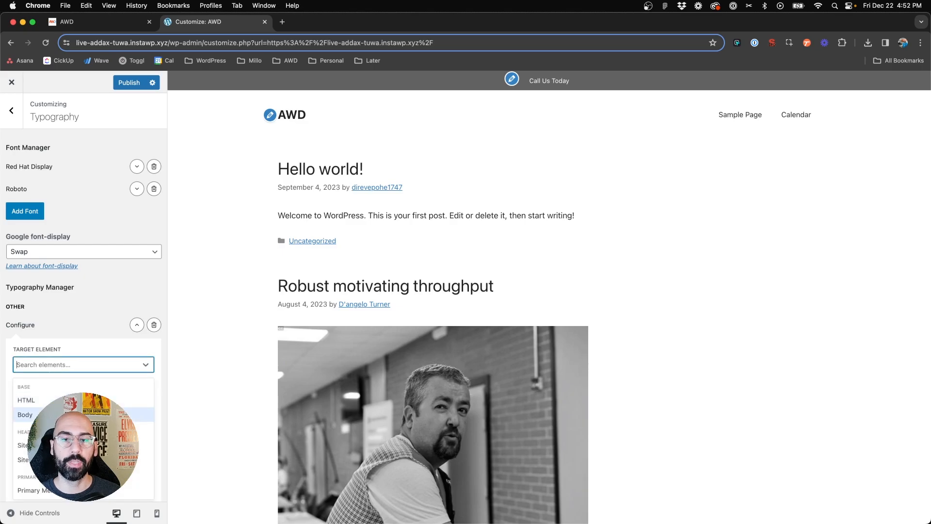
scroll("down", 3)
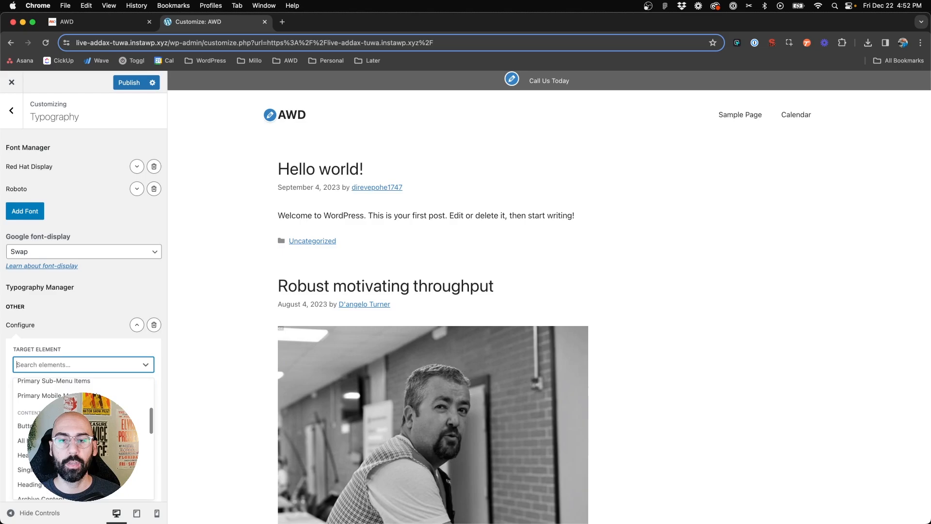
scroll("down", 3)
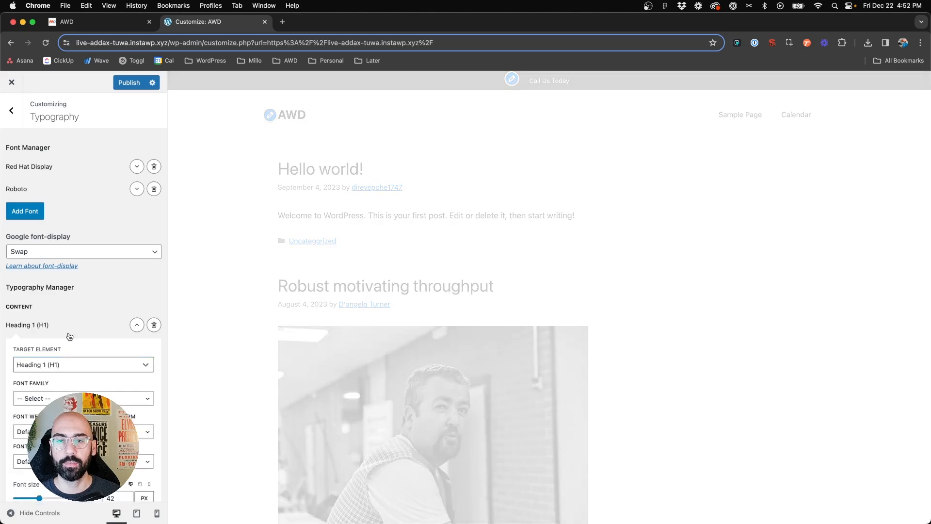
left_click(84, 397)
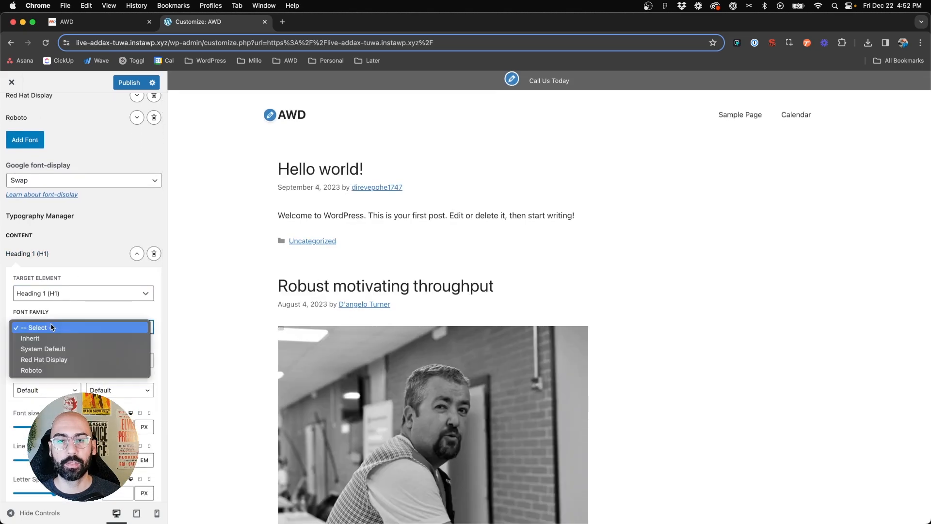
left_click(44, 359)
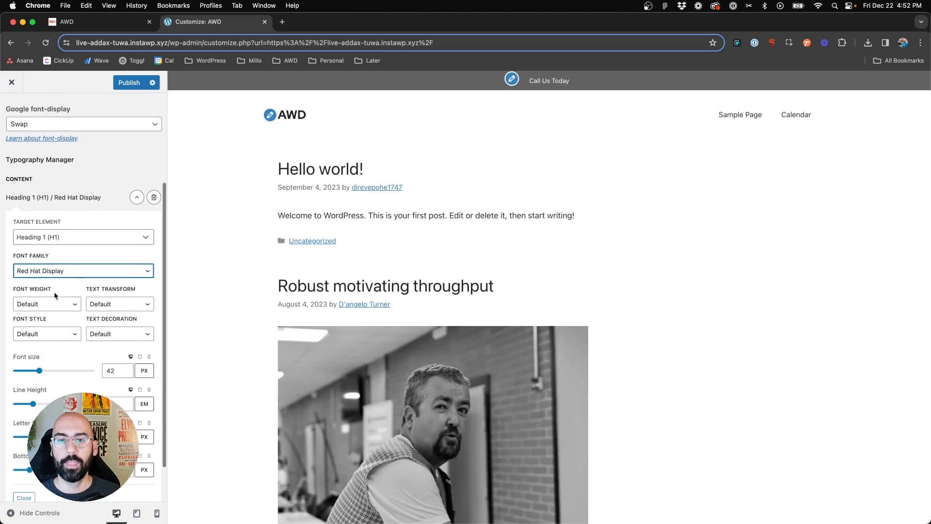
left_click(47, 304)
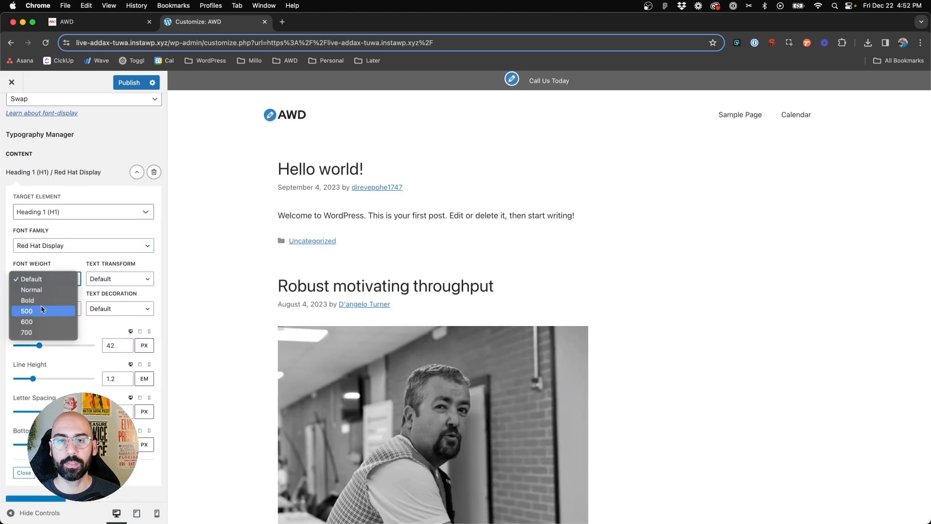
left_click(27, 321)
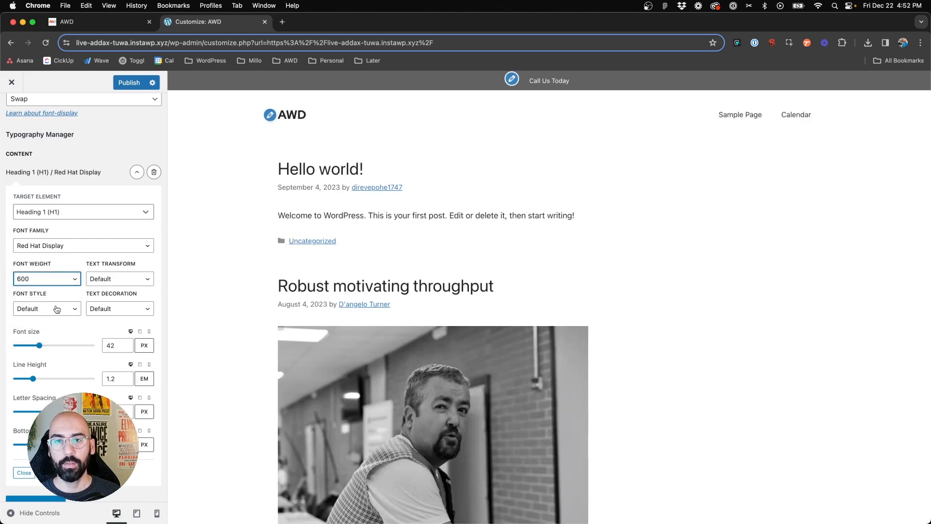
Set the H1 size to 54 then 48px, collapse the rule and start another
left_click(46, 308)
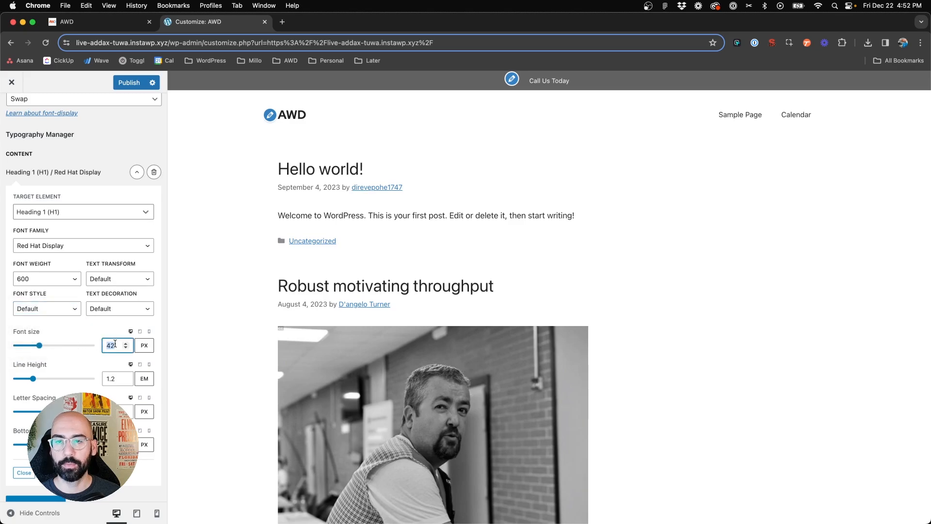
type("54")
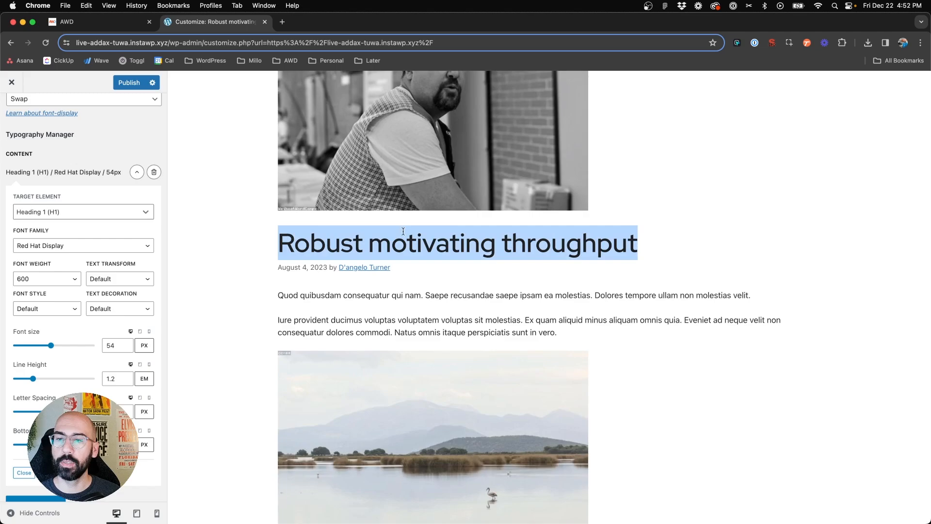
left_click(114, 345)
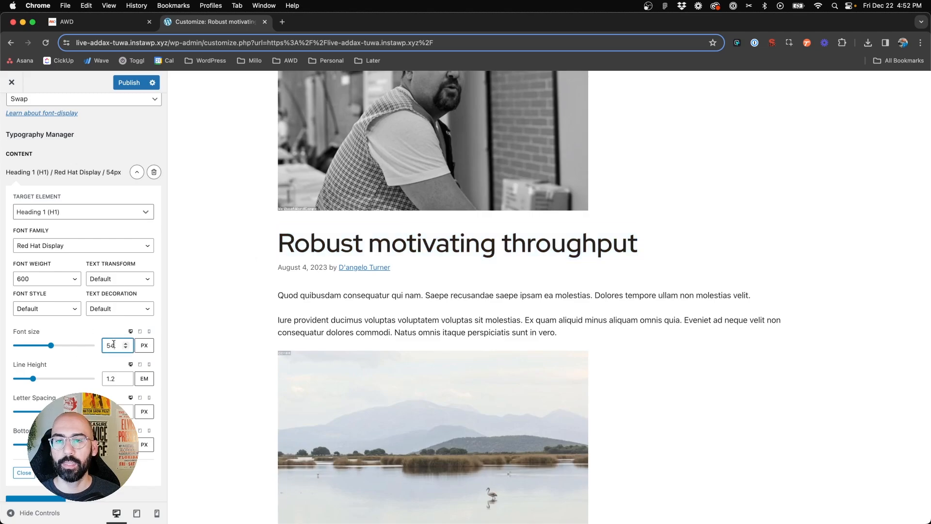
type("48")
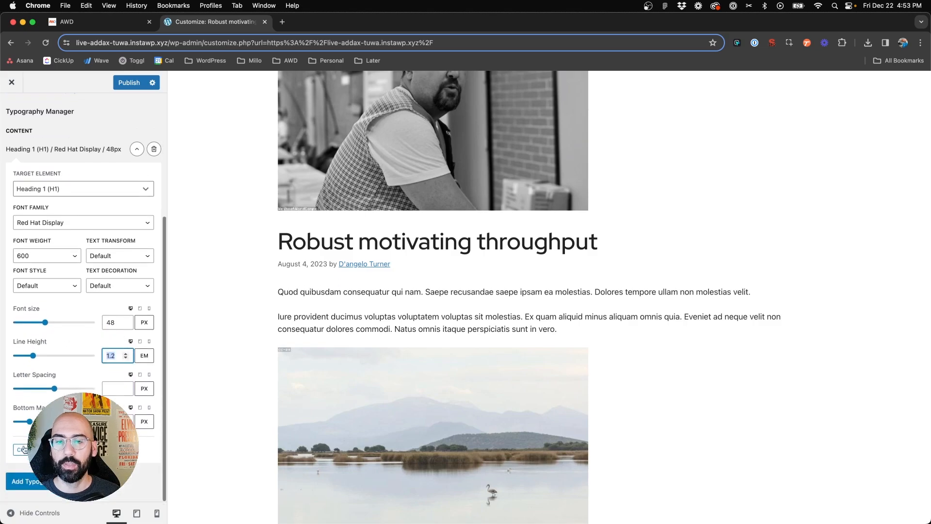
left_click(135, 149)
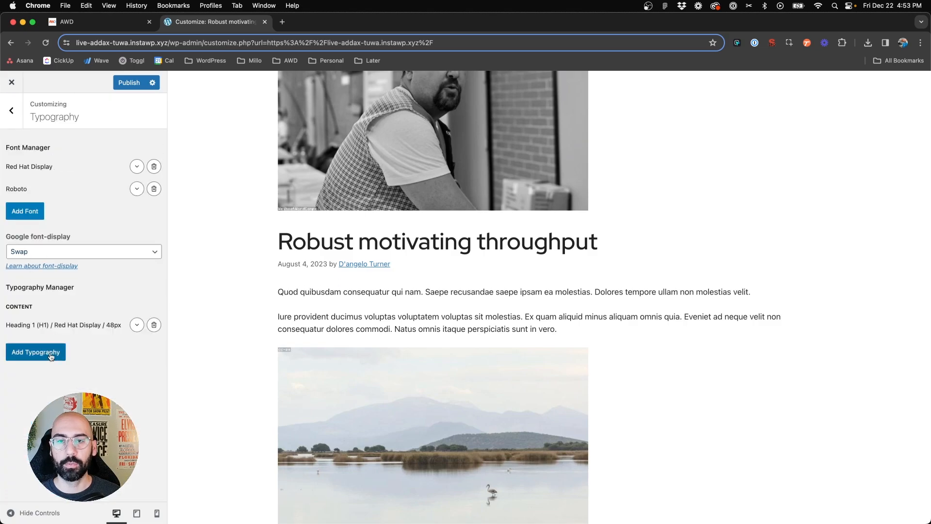
left_click(35, 351)
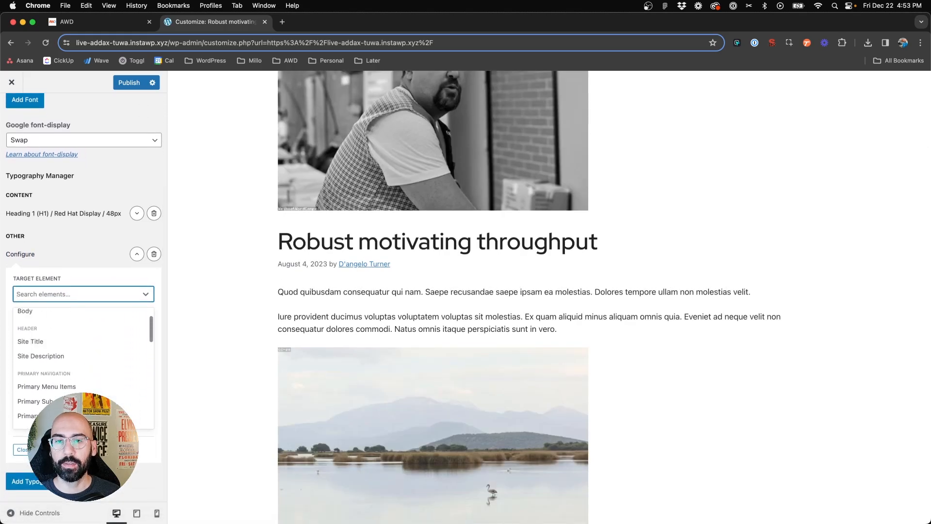
Target Body with Roboto at Normal weight, 16px, and collapse the rule
left_click(83, 287)
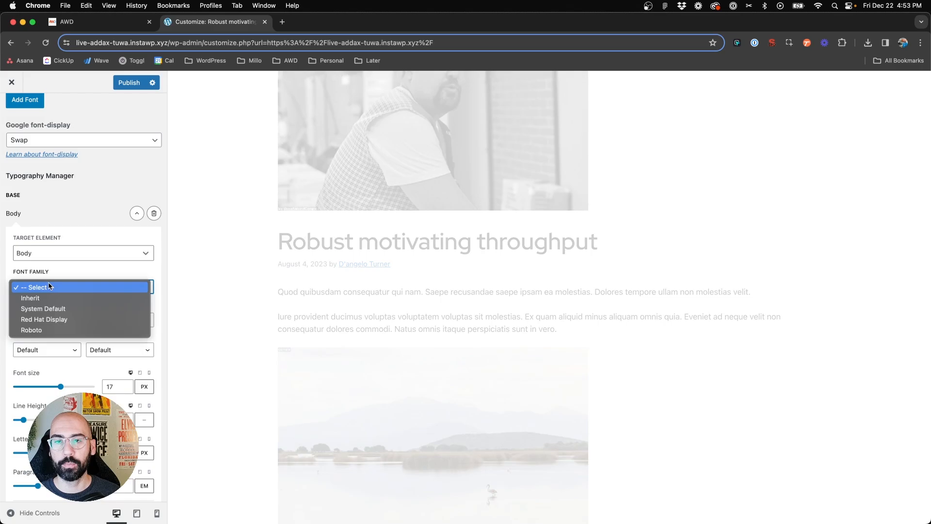
left_click(31, 330)
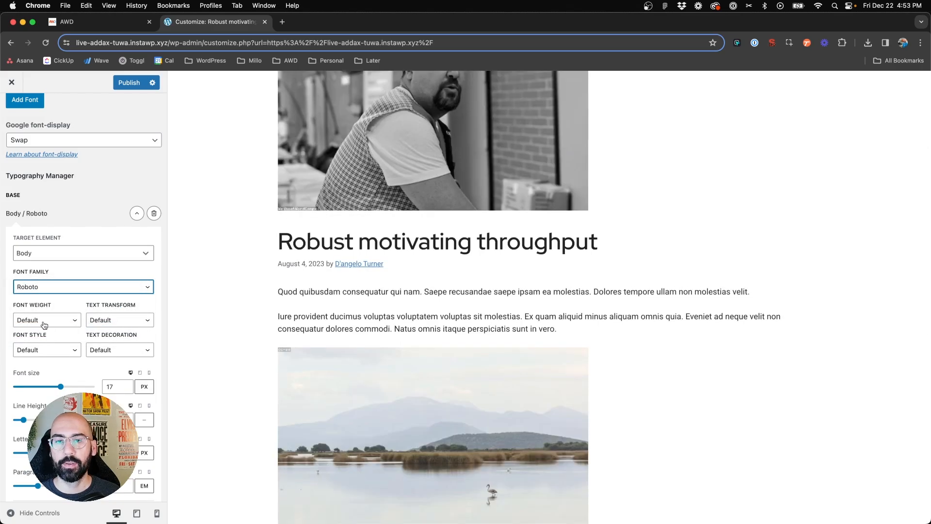
left_click(47, 320)
type("16")
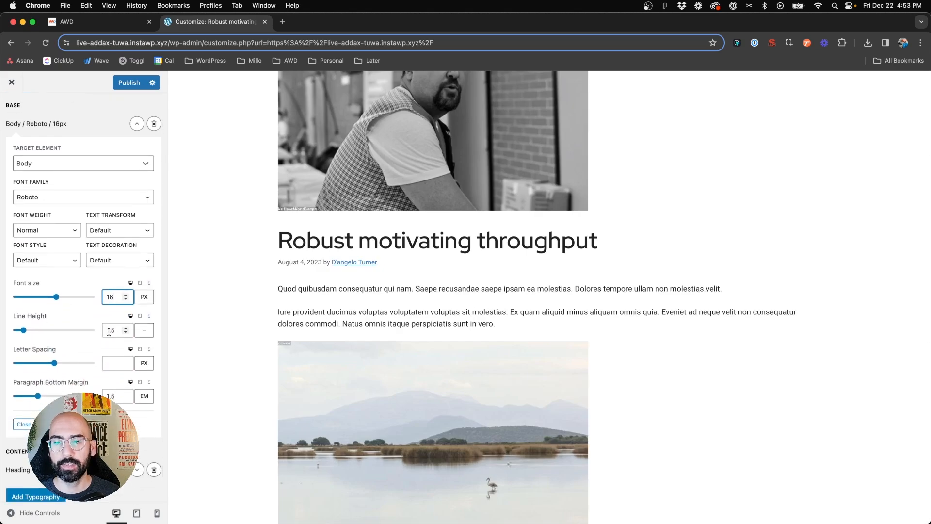
left_click(114, 330)
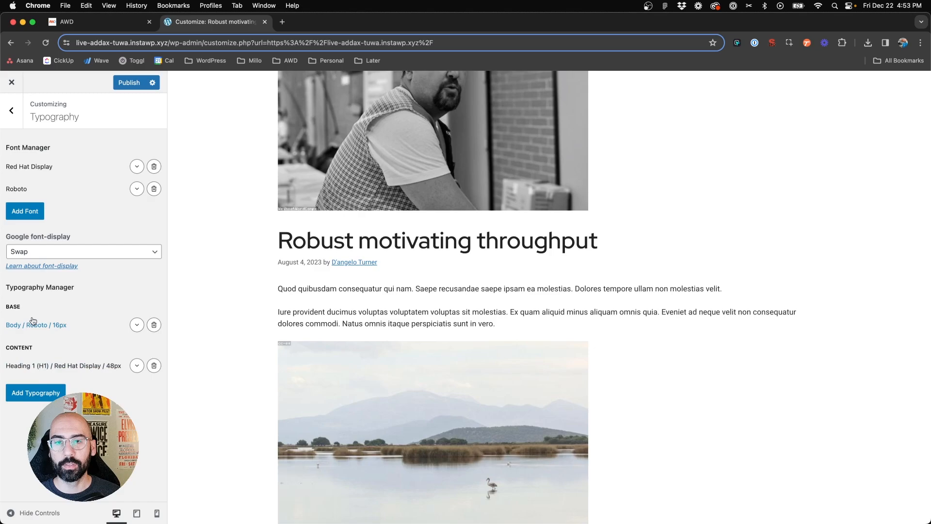
Add an H2 rule using Red Hat Display at 40px and publish the changes
left_click(34, 392)
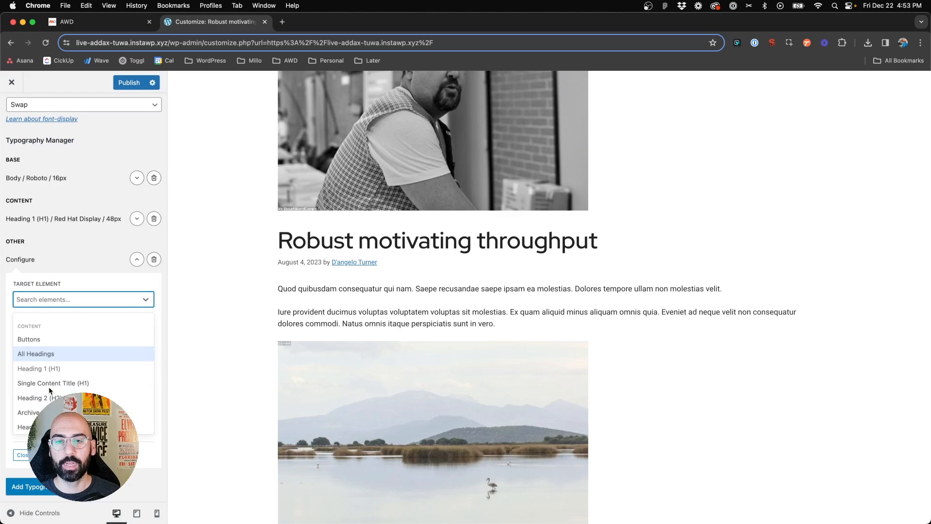
left_click(37, 397)
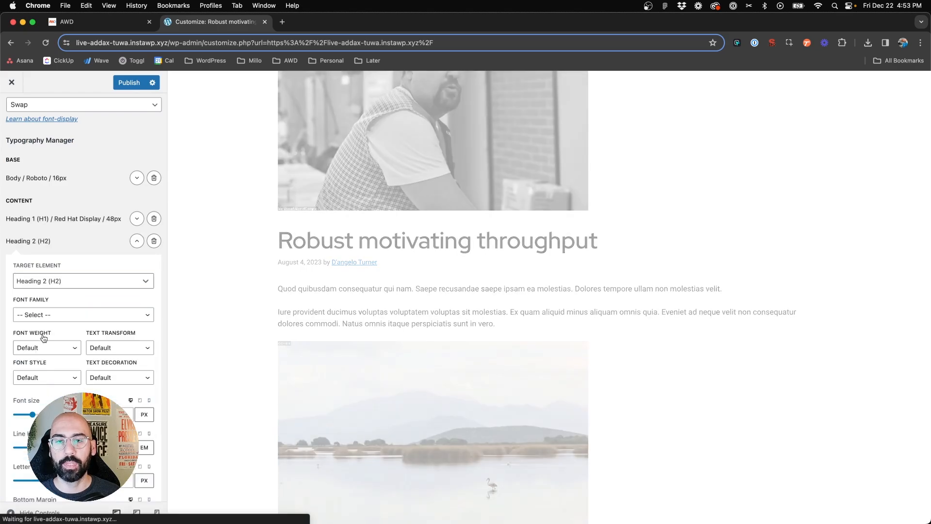
left_click(84, 315)
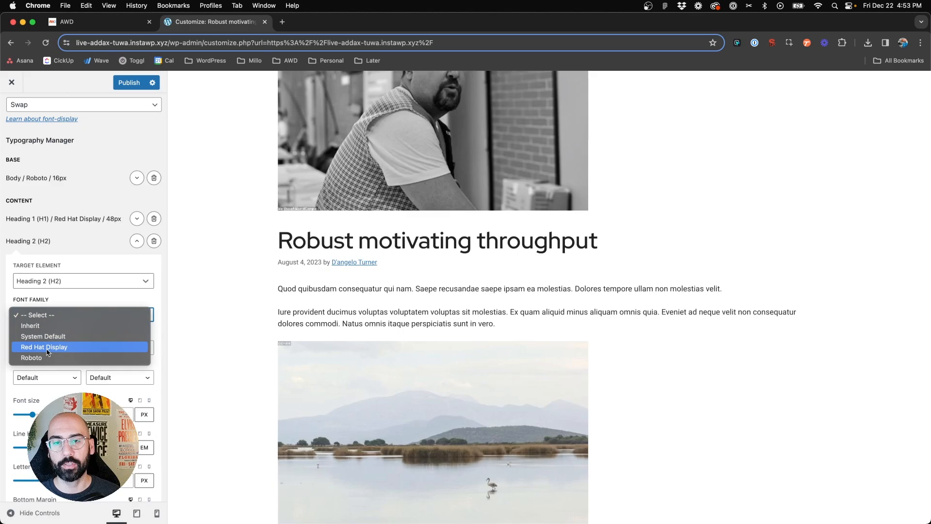
left_click(45, 347)
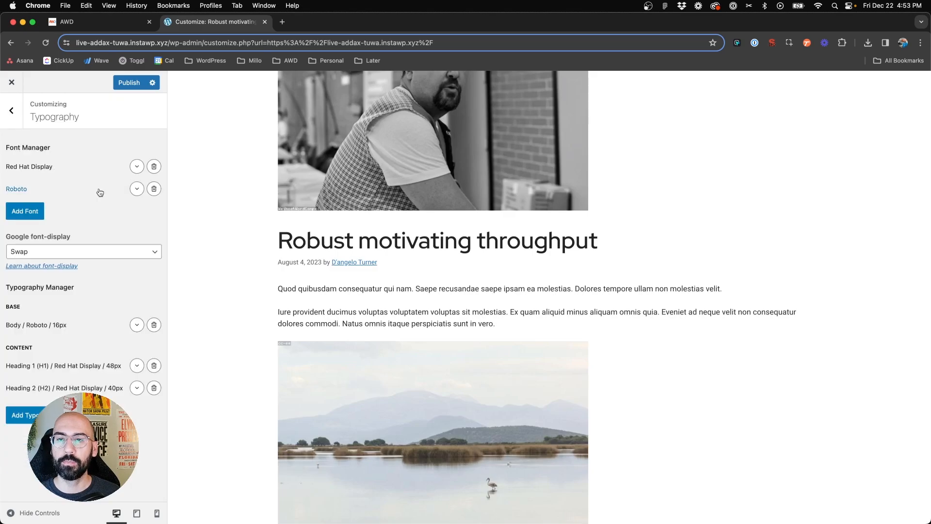
left_click(128, 83)
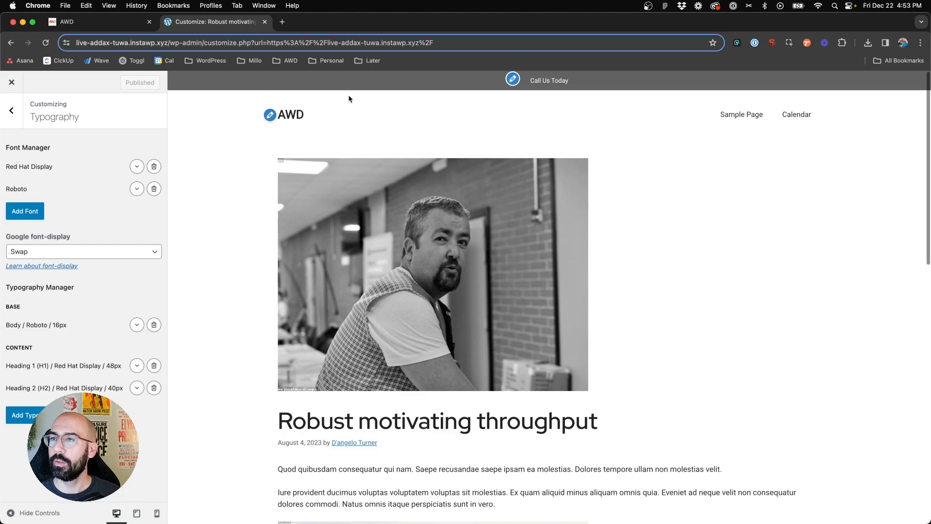
mouse_move(295, 122)
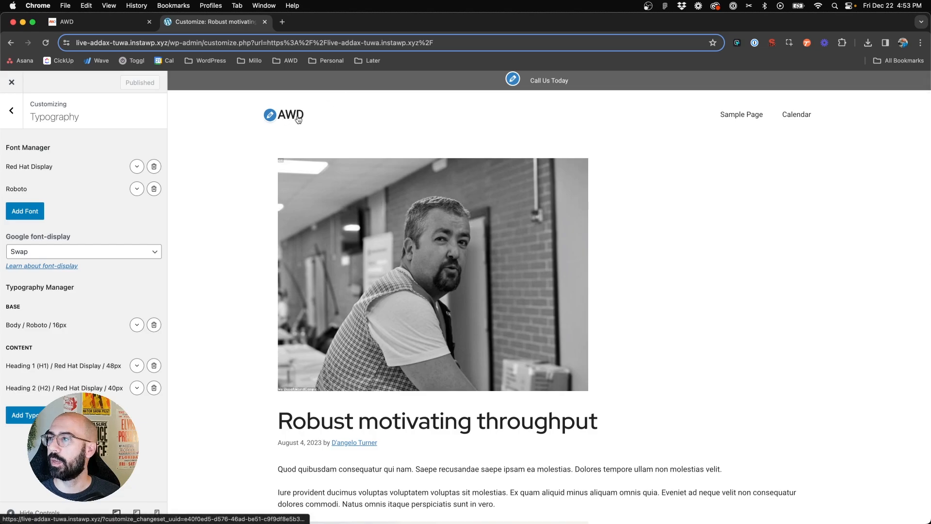
left_click(293, 116)
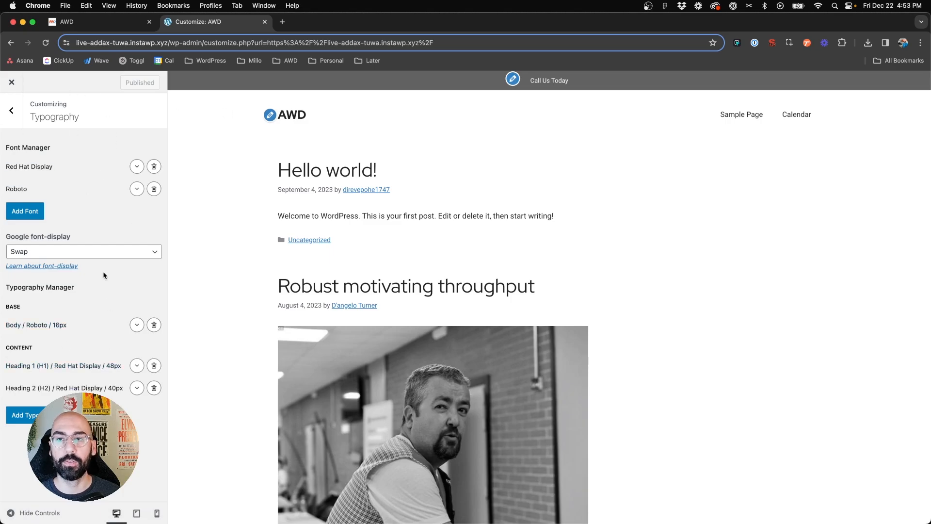
mouse_move(269, 169)
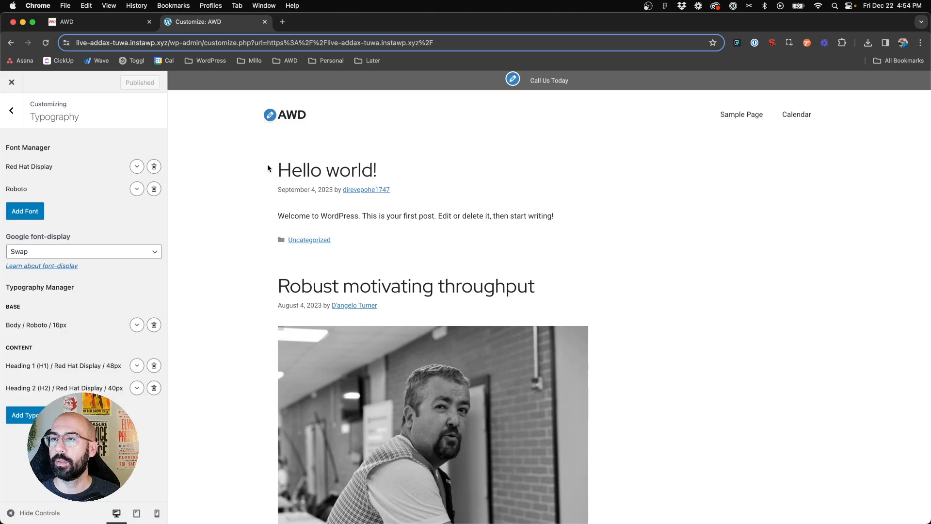
mouse_move(413, 167)
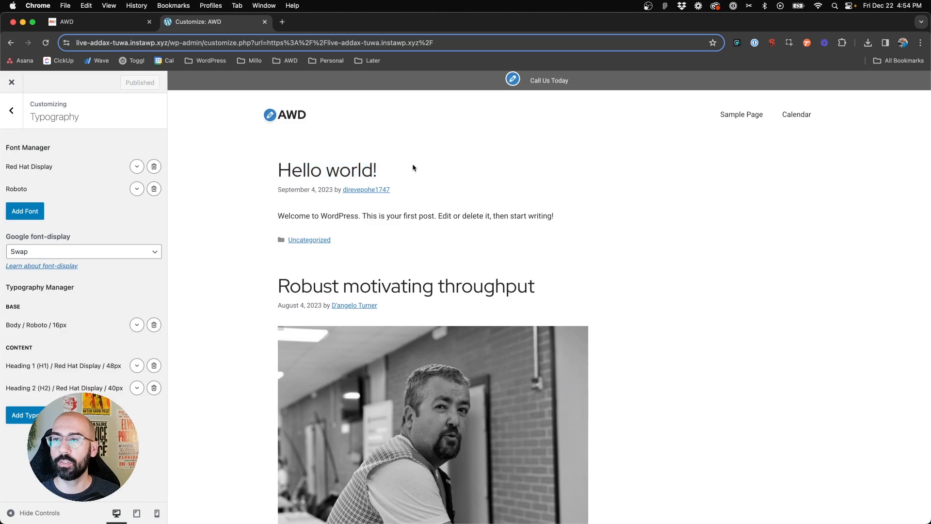
mouse_move(350, 178)
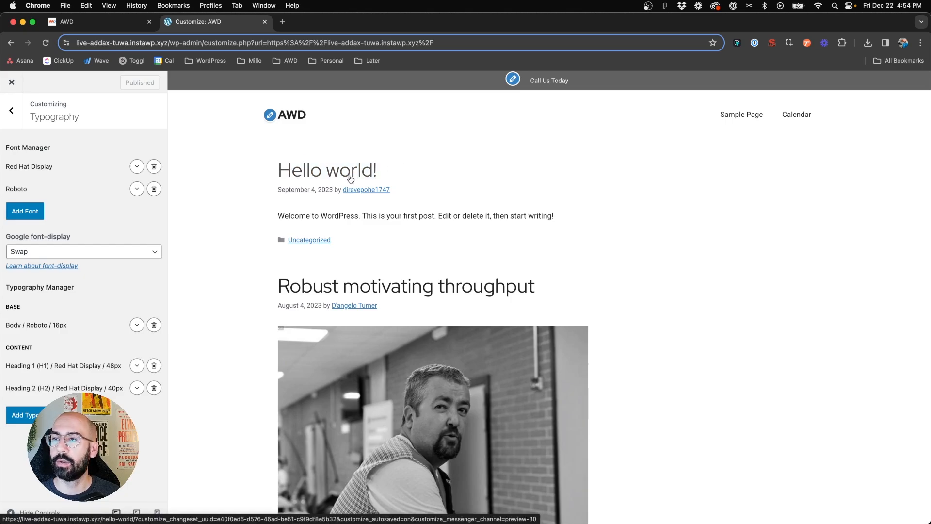
triple_click(415, 216)
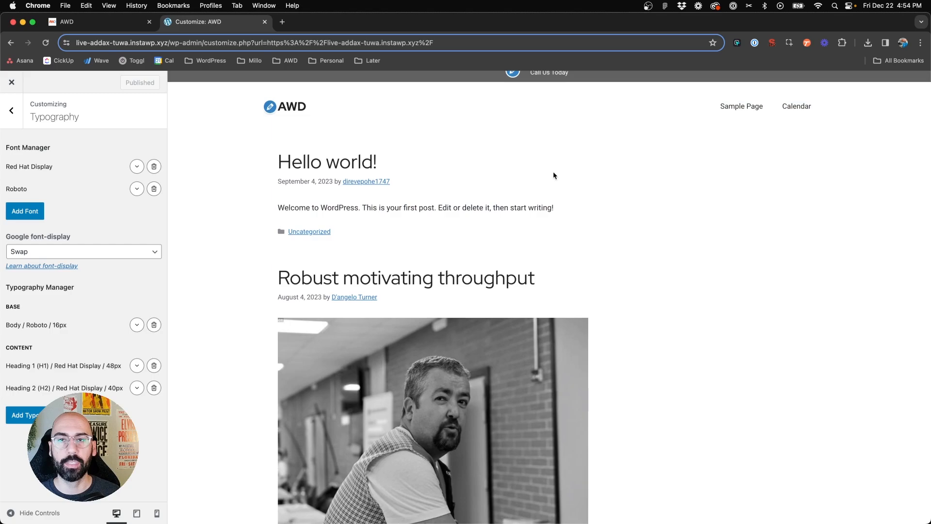
scroll("down", 3)
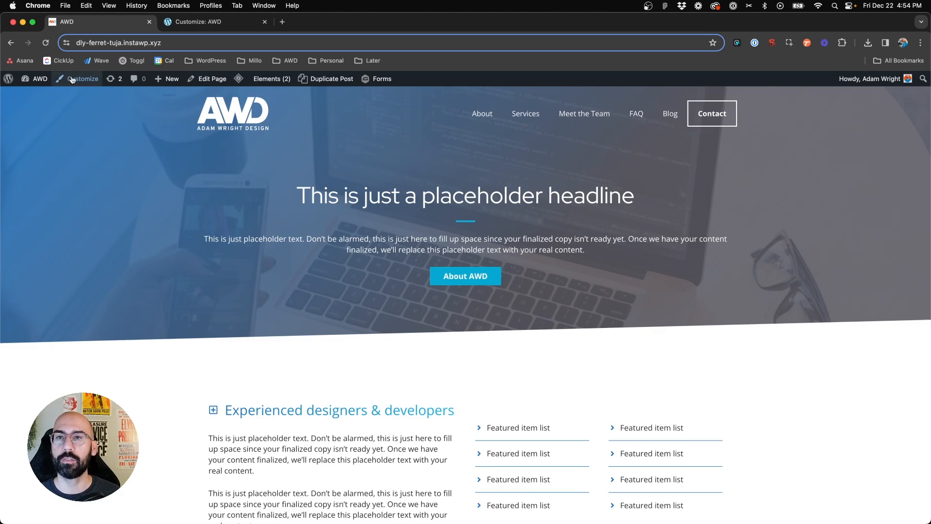
Enter the second site's Customizer and expand the Red Hat Display font entry
left_click(85, 78)
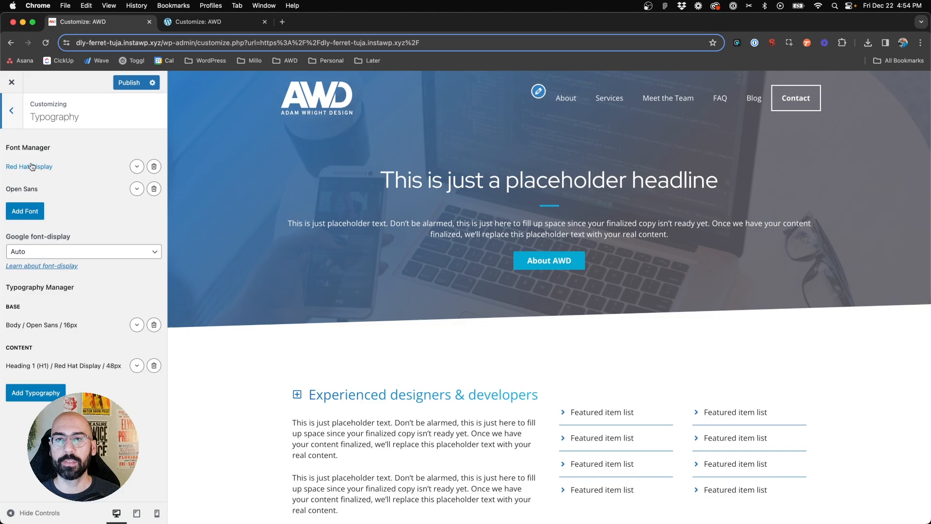
mouse_move(142, 167)
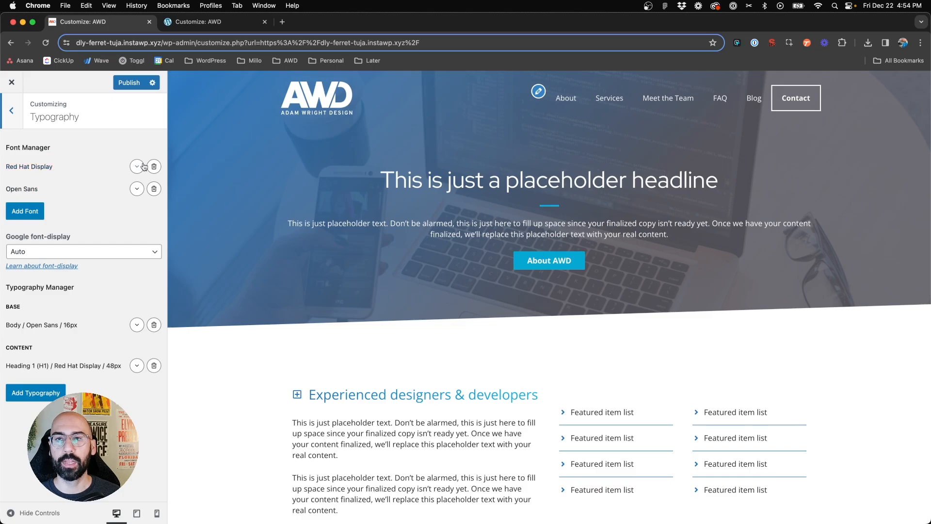
left_click(136, 167)
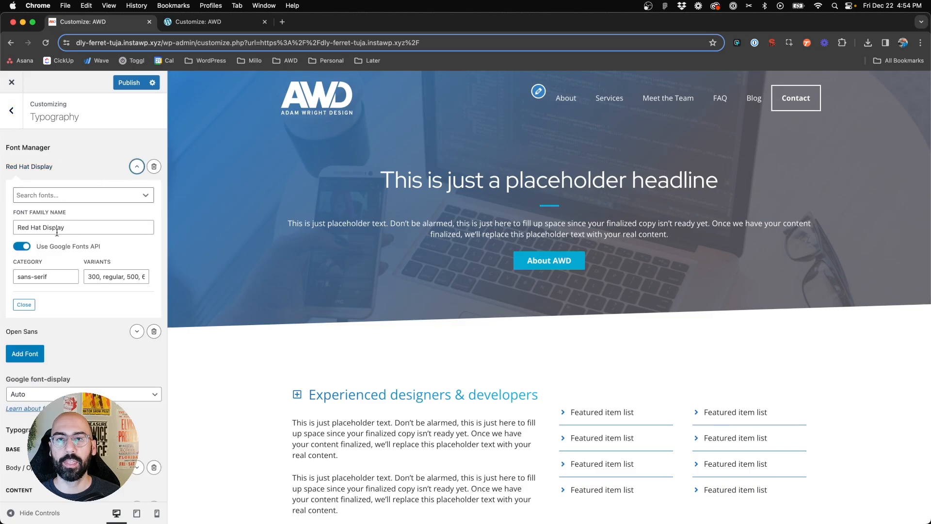
Swap the font to Inter and make the Heading 1 rule Bold
left_click(82, 195)
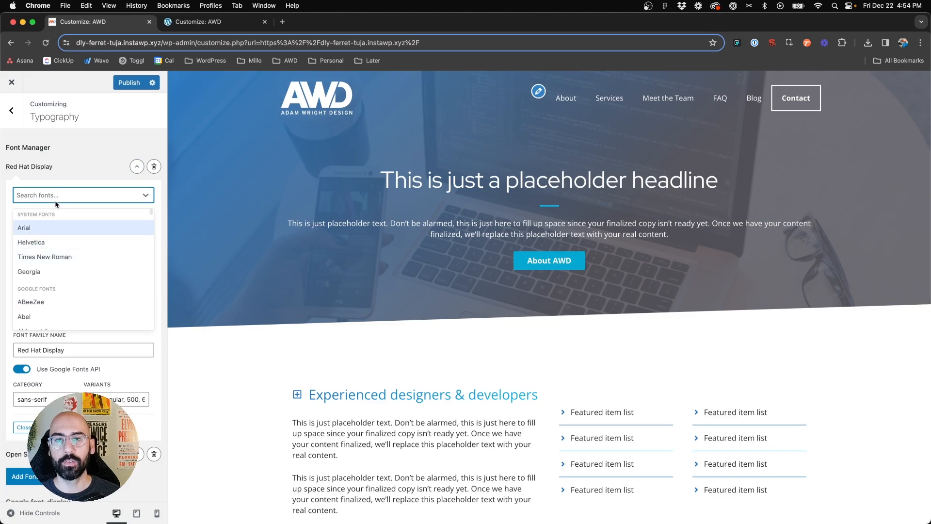
type("inter")
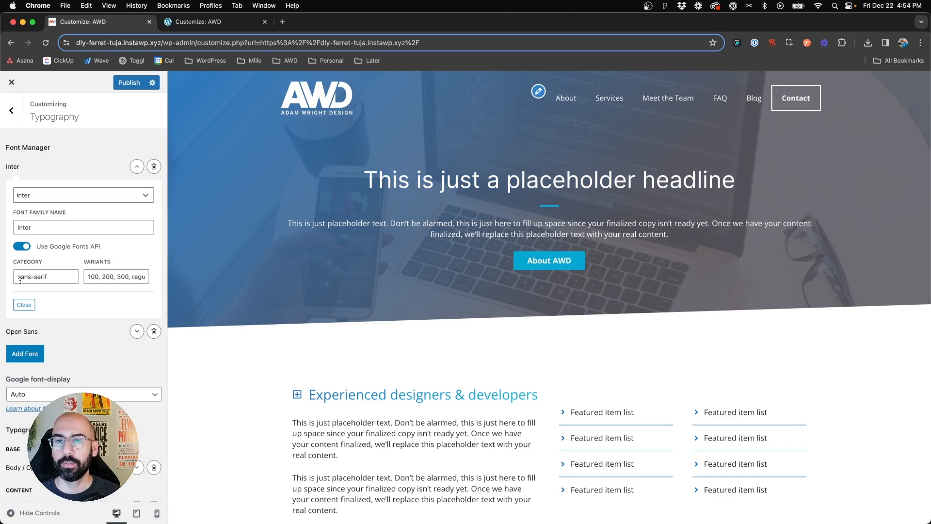
left_click(23, 304)
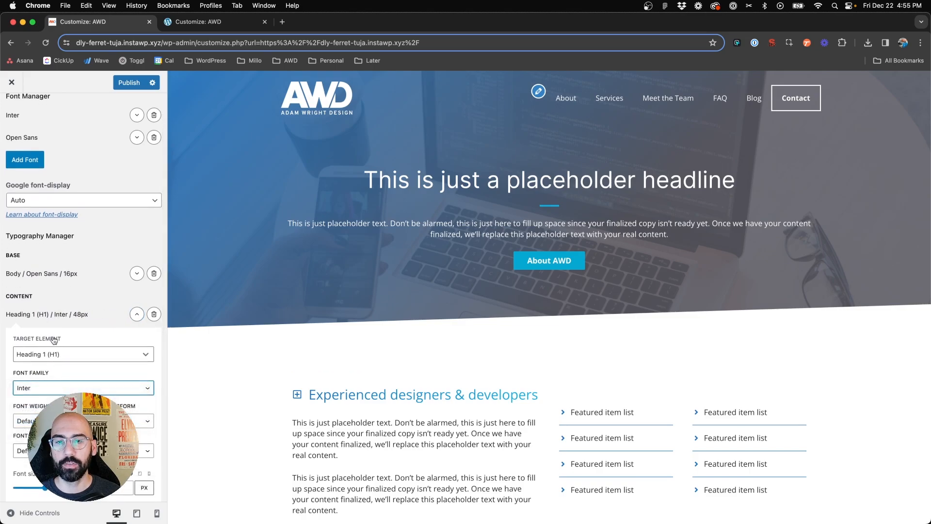
left_click(43, 420)
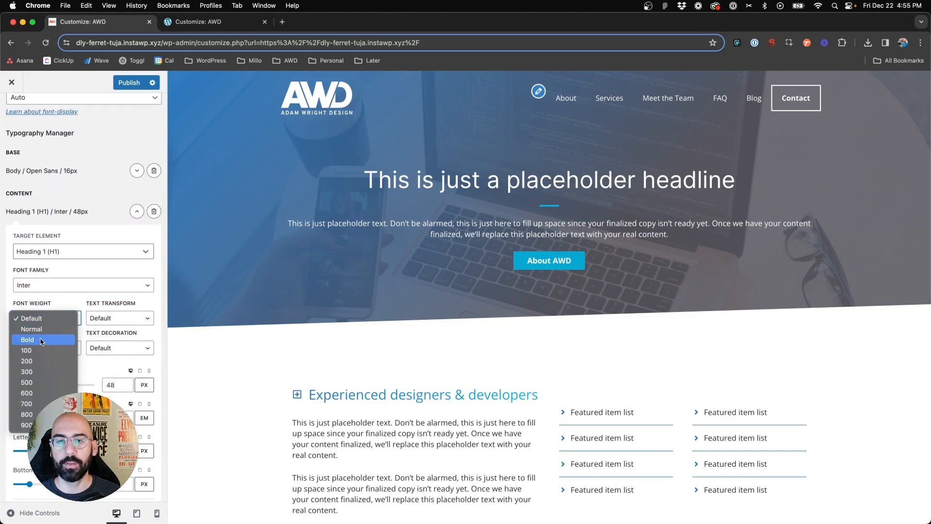
left_click(27, 414)
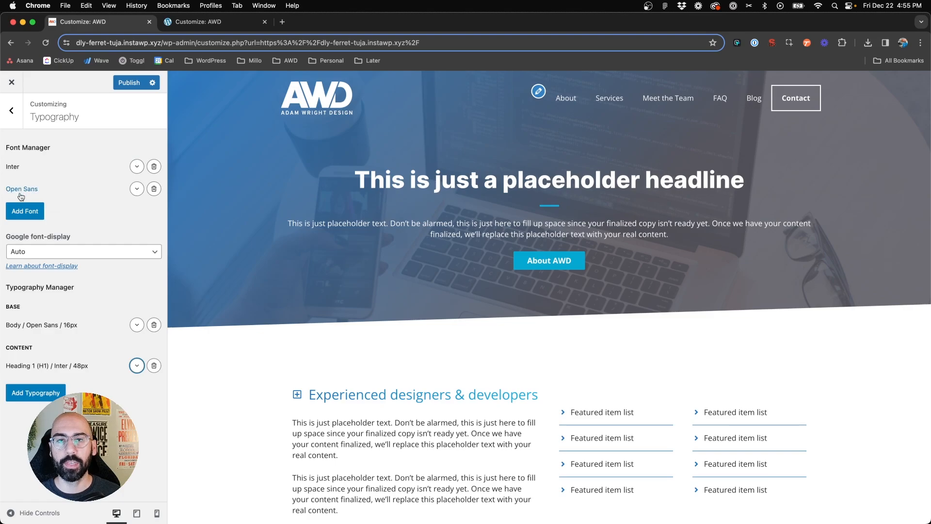
Replace the Open Sans font entry with Times New Roman via a 'tim' search
left_click(137, 188)
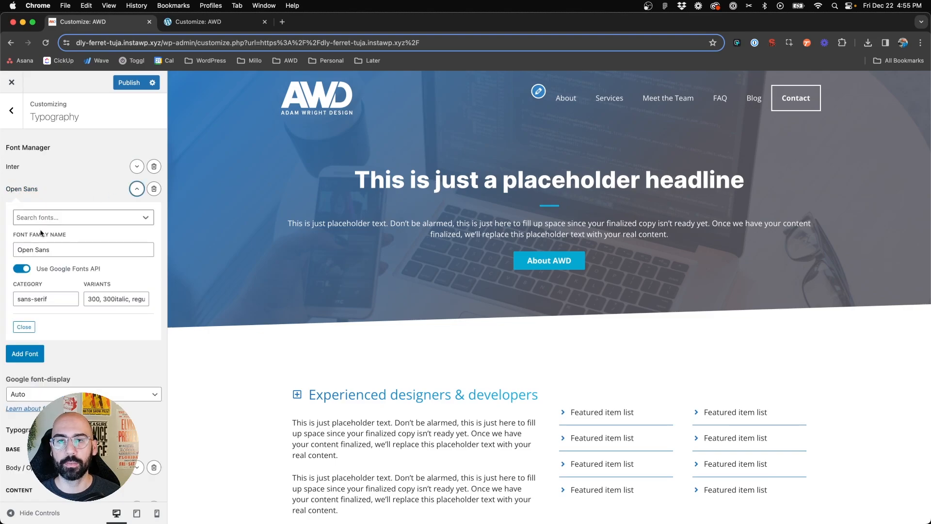
left_click(83, 218)
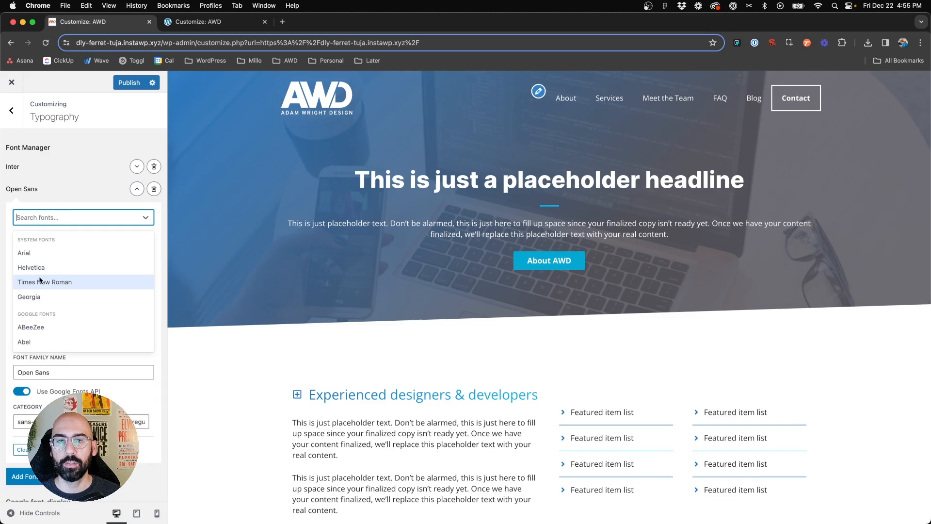
scroll("down", 3)
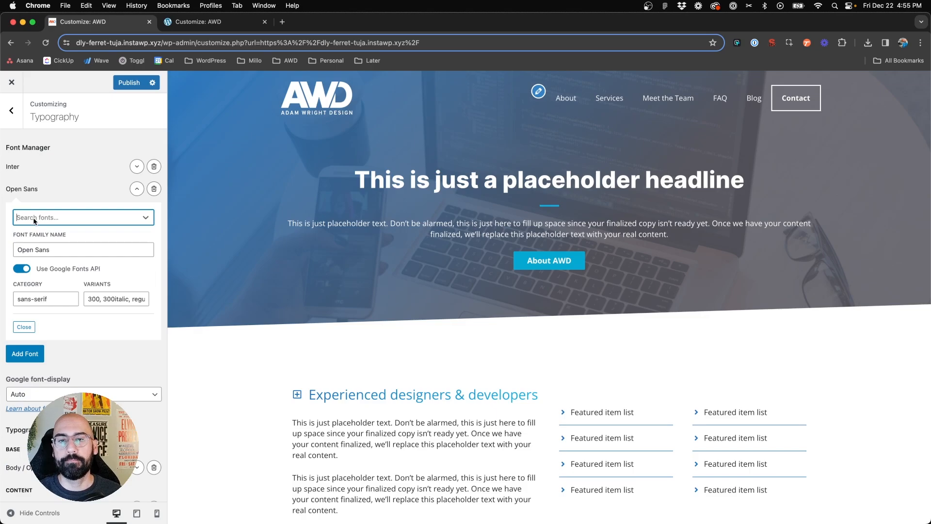
type("tim")
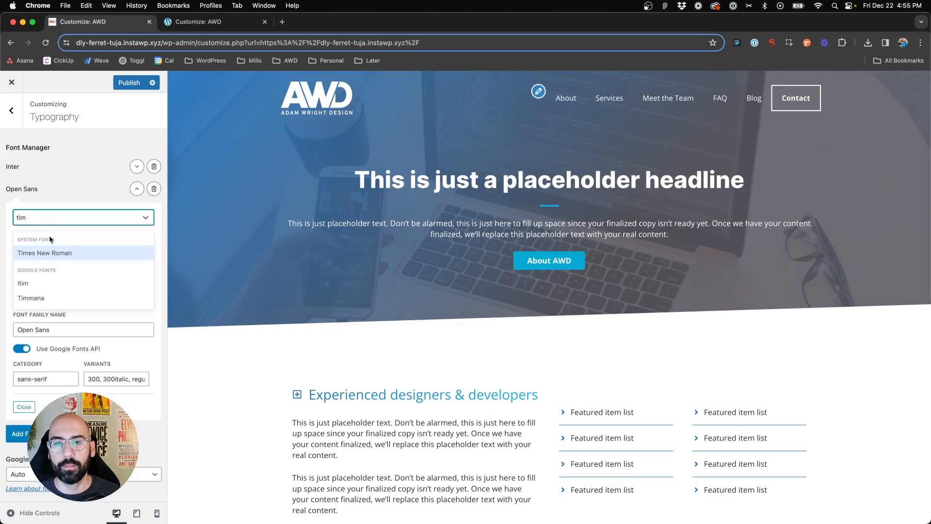
left_click(45, 252)
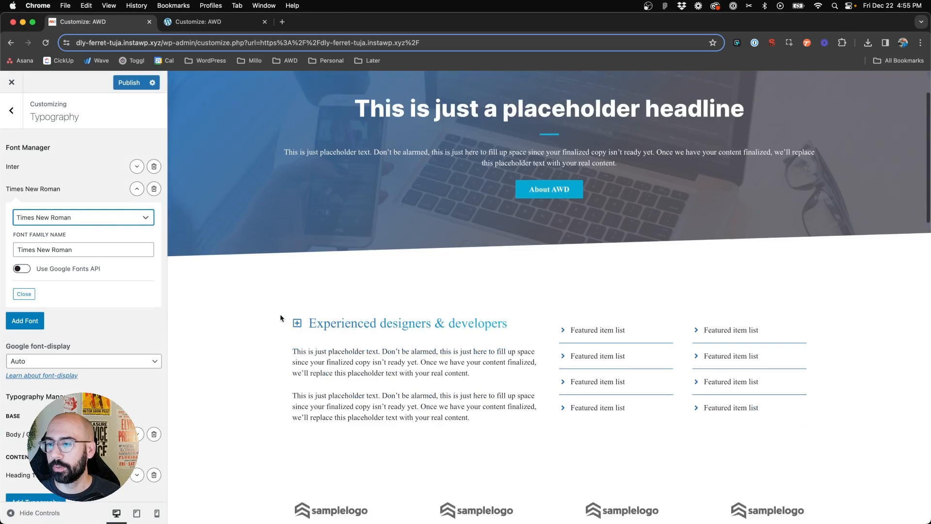
scroll("down", 3)
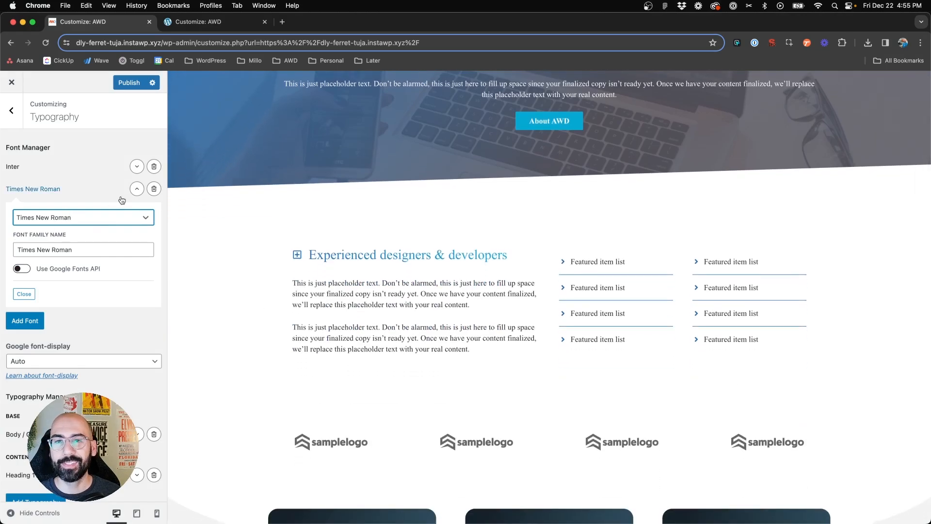
left_click(23, 294)
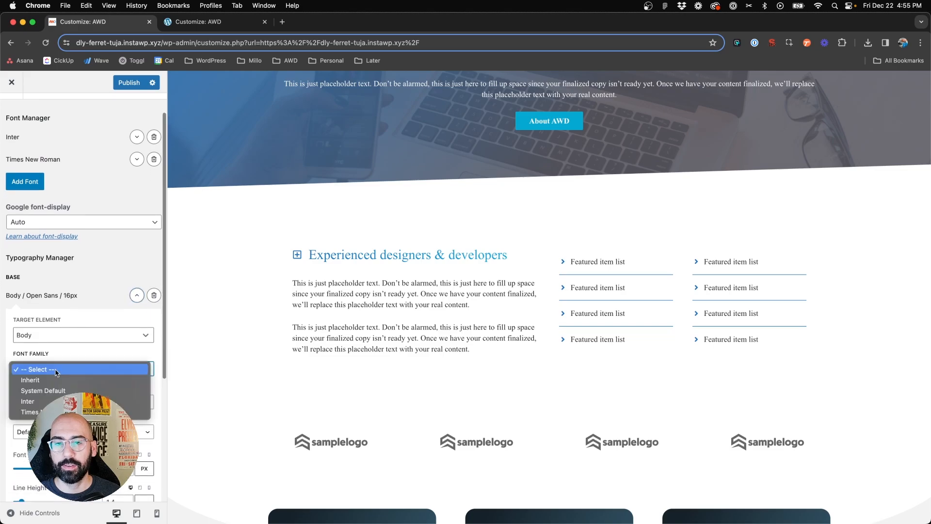
Set the body rule's font family to Times New Roman at 18px
left_click(30, 368)
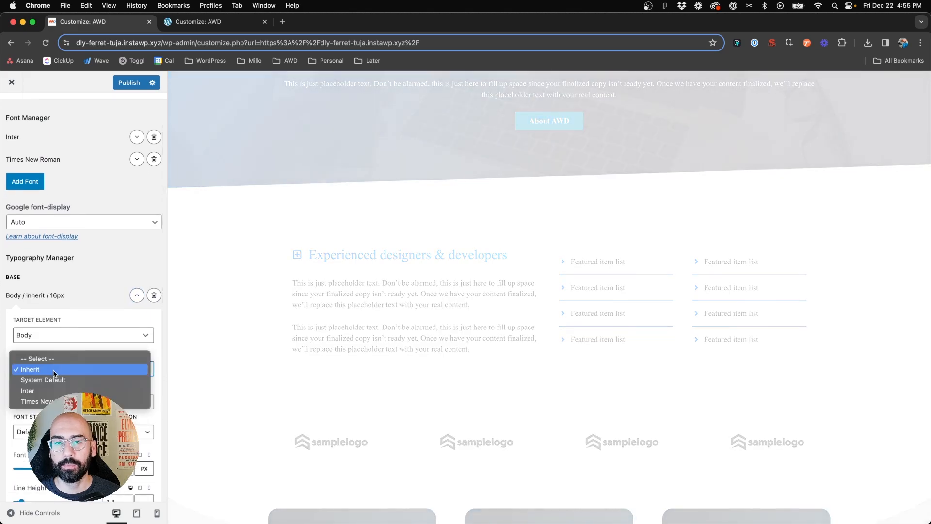
left_click(35, 401)
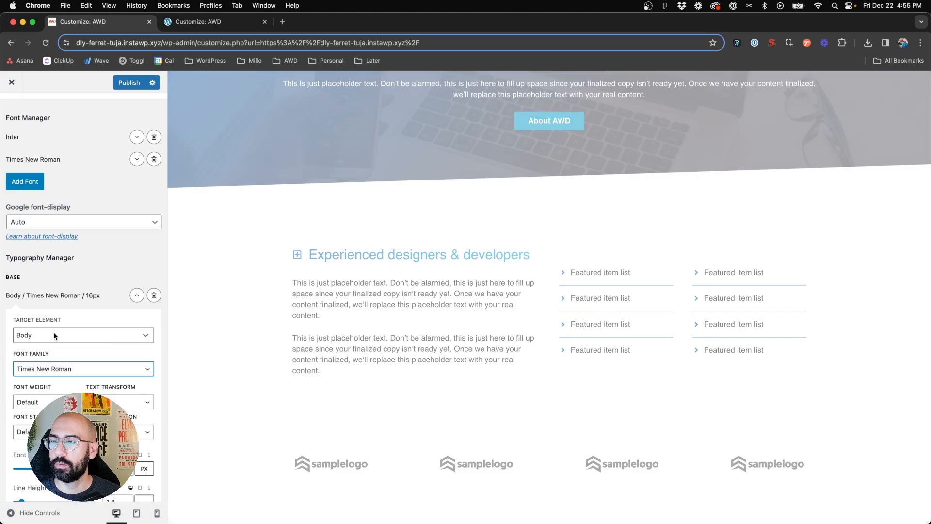
scroll("down", 3)
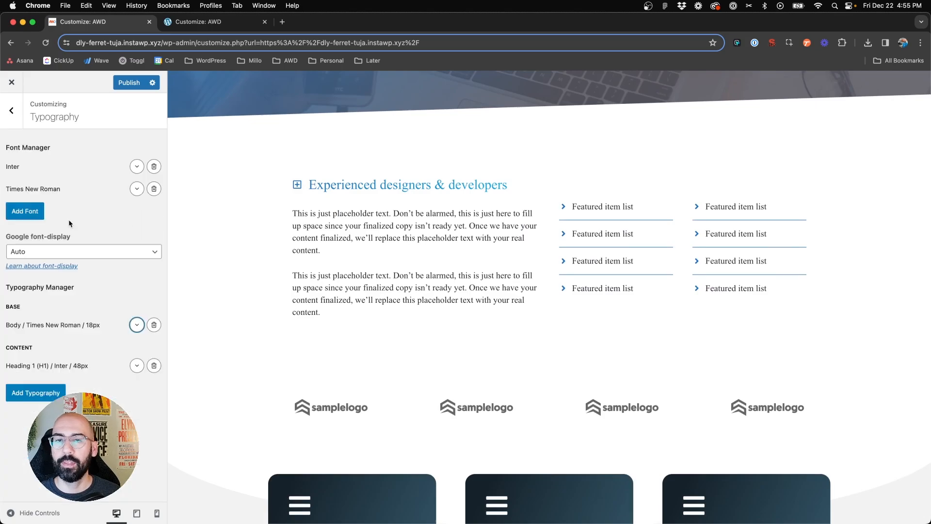
Publish the Inter headings and Times New Roman body fonts, then review them on the live homepage
left_click(129, 83)
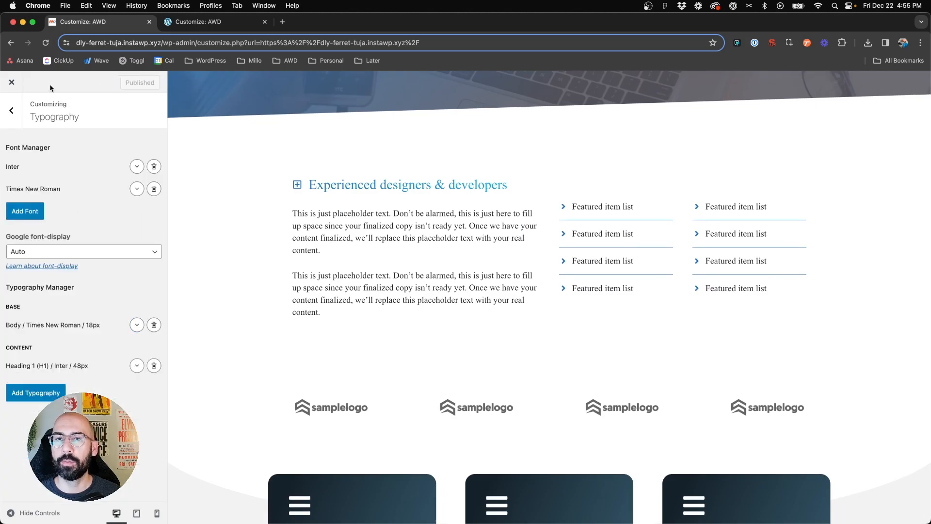
left_click(12, 82)
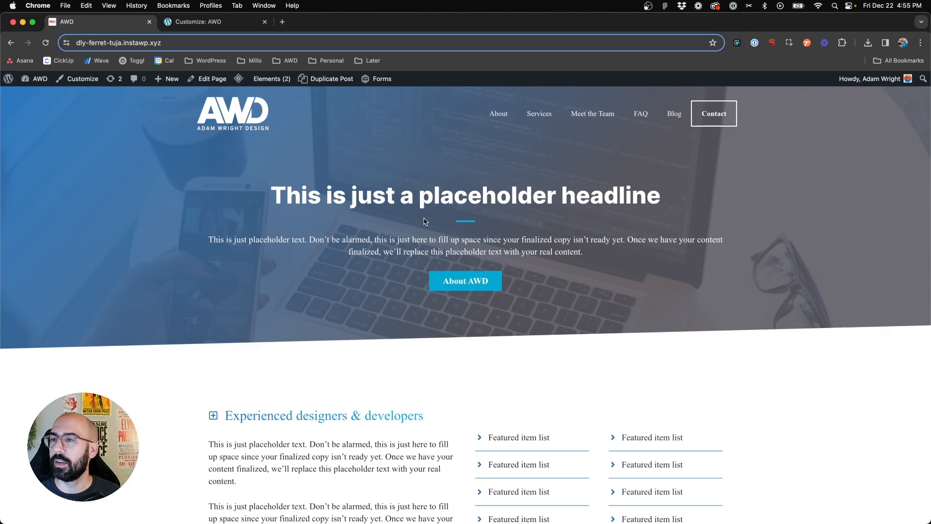
scroll("down", 3)
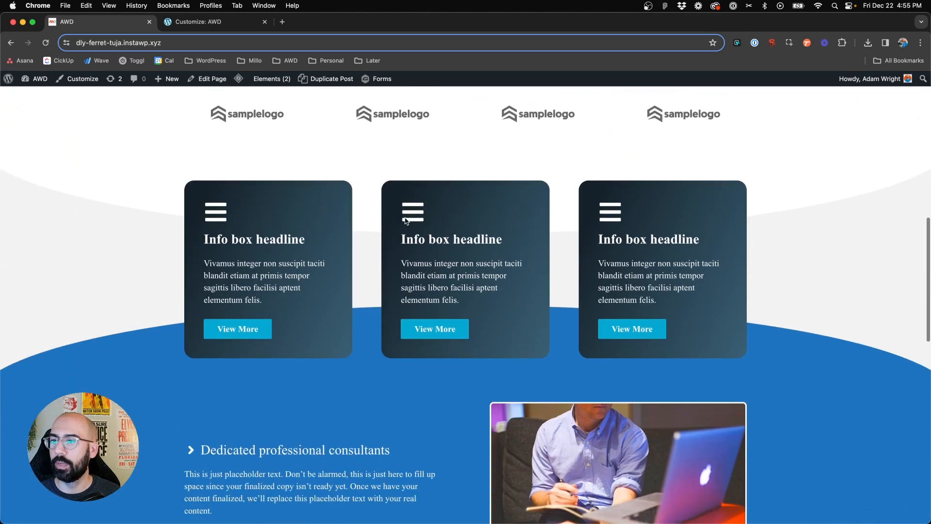
scroll("down", 3)
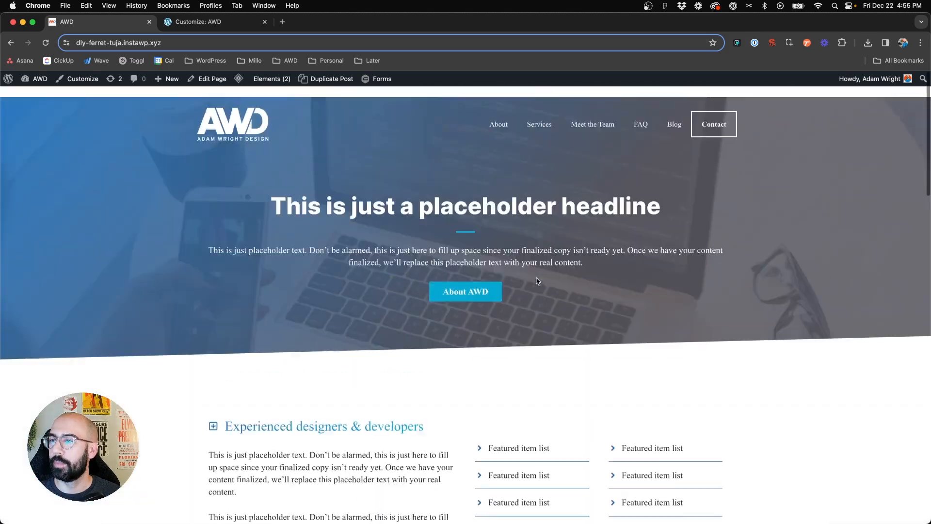
scroll("down", 3)
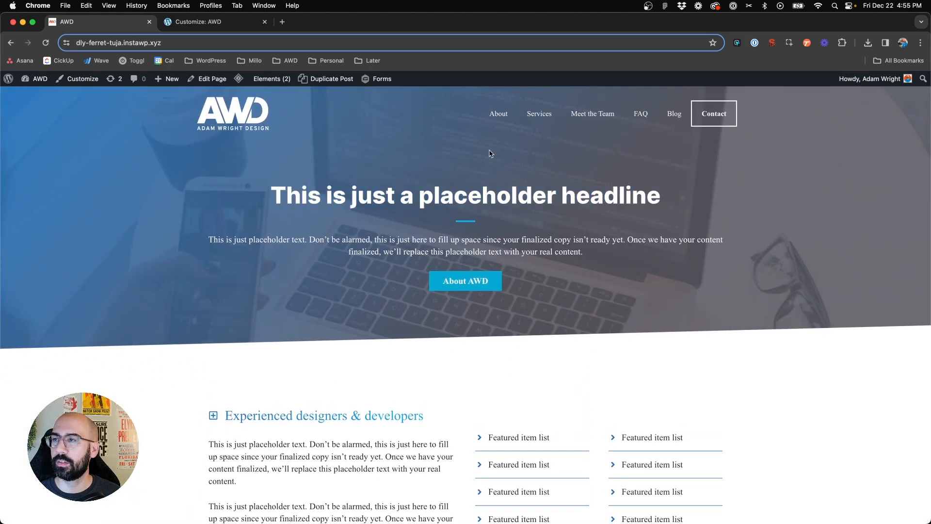